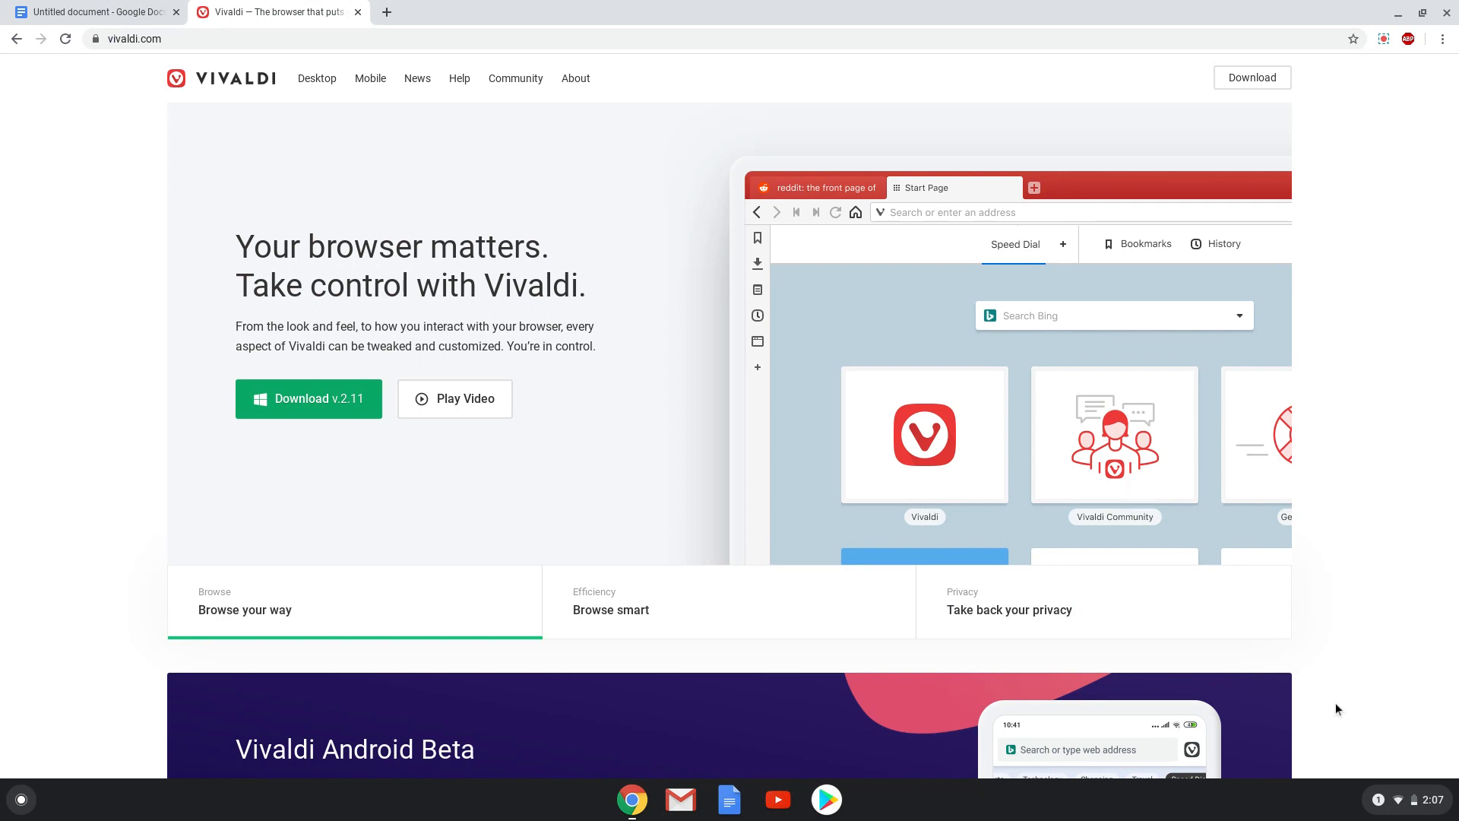
- Turn on and install the Linux (Beta) environment from Chrome OS Settings
{"action": "left_click", "coordinate": [1405, 801]}
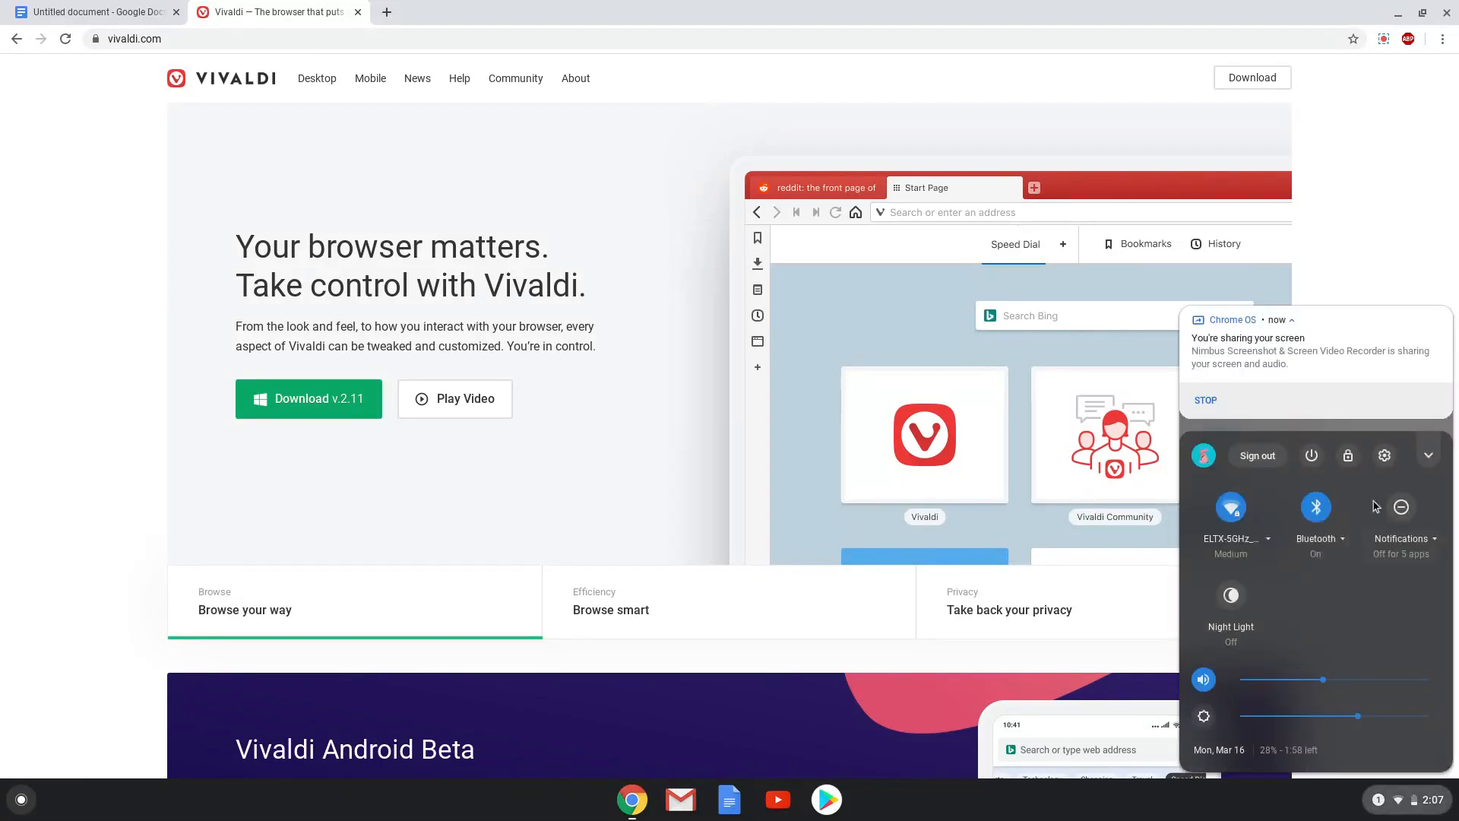
{"action": "left_click", "coordinate": [1383, 455]}
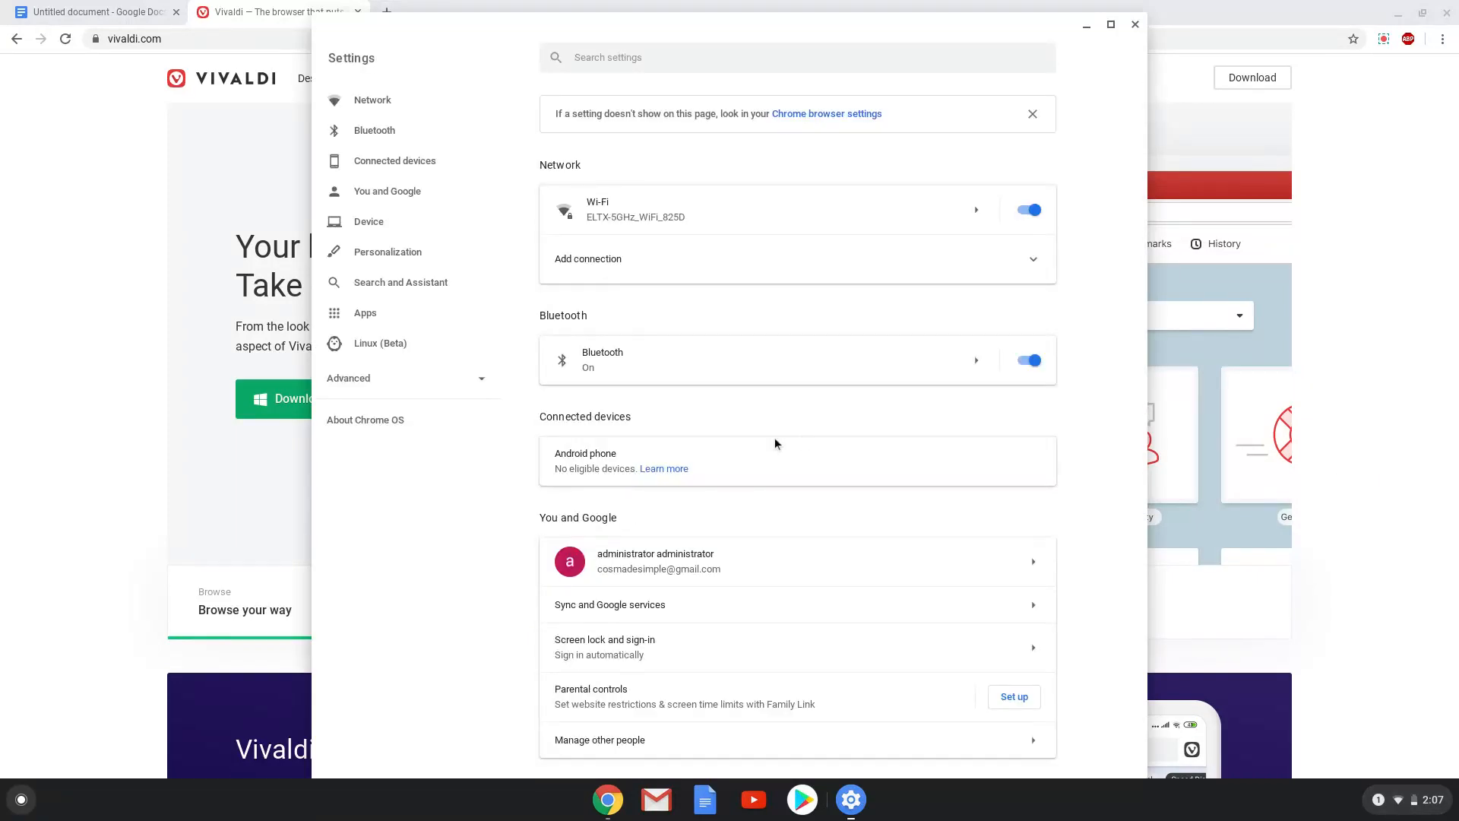
{"action": "mouse_move", "coordinate": [380, 342]}
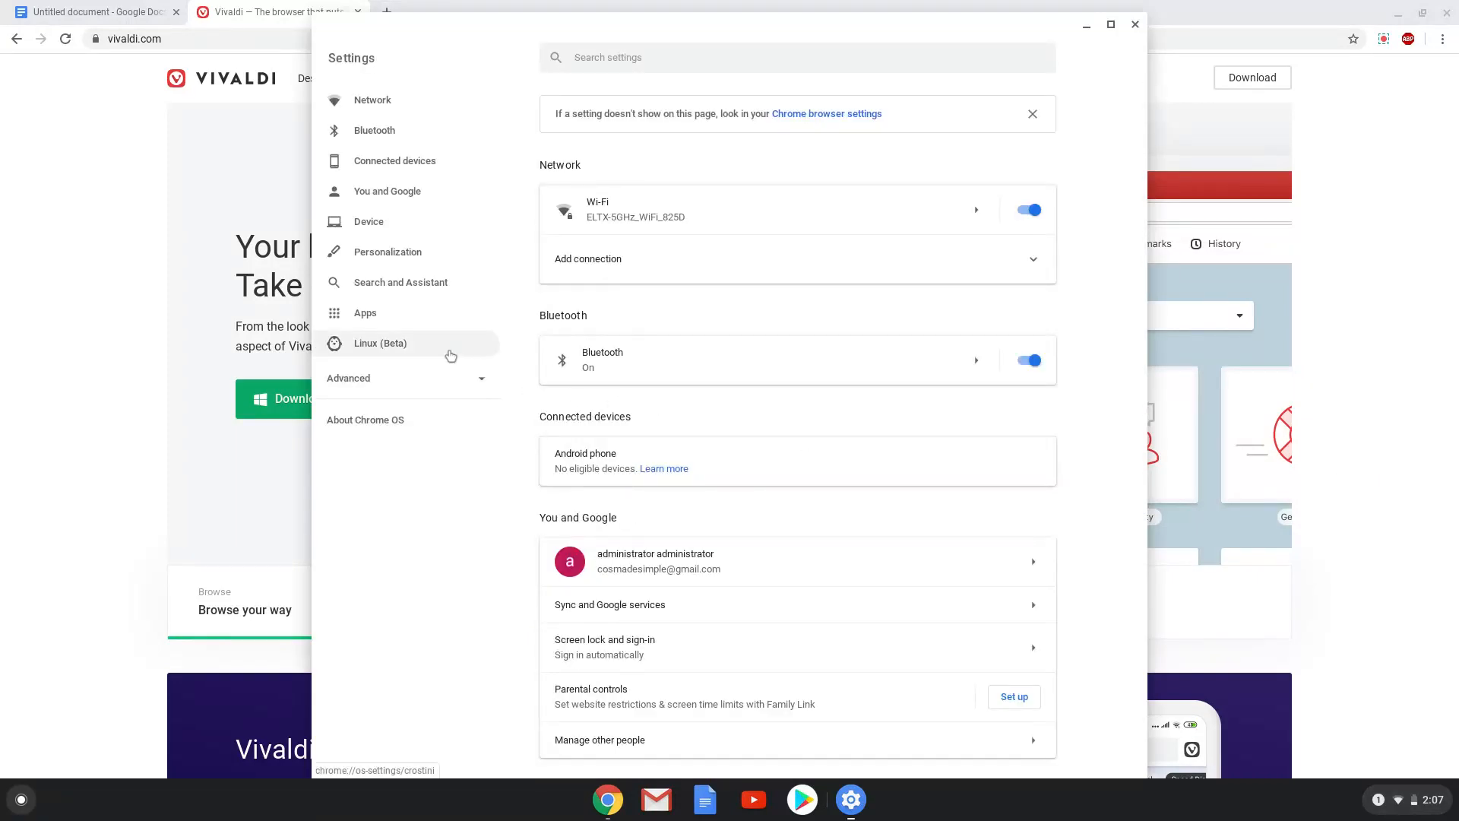
{"action": "left_click", "coordinate": [380, 342]}
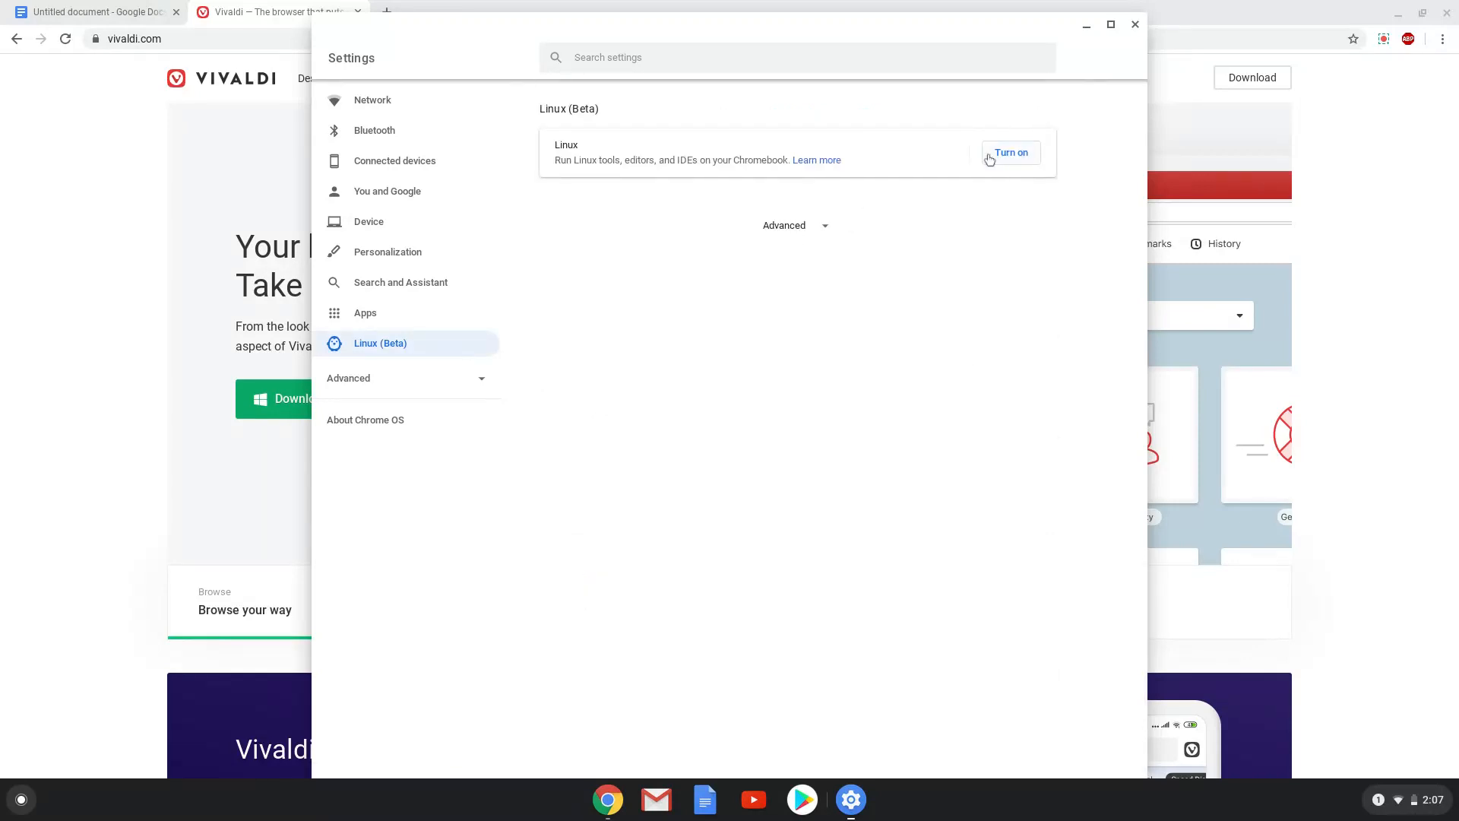
{"action": "left_click", "coordinate": [1009, 152]}
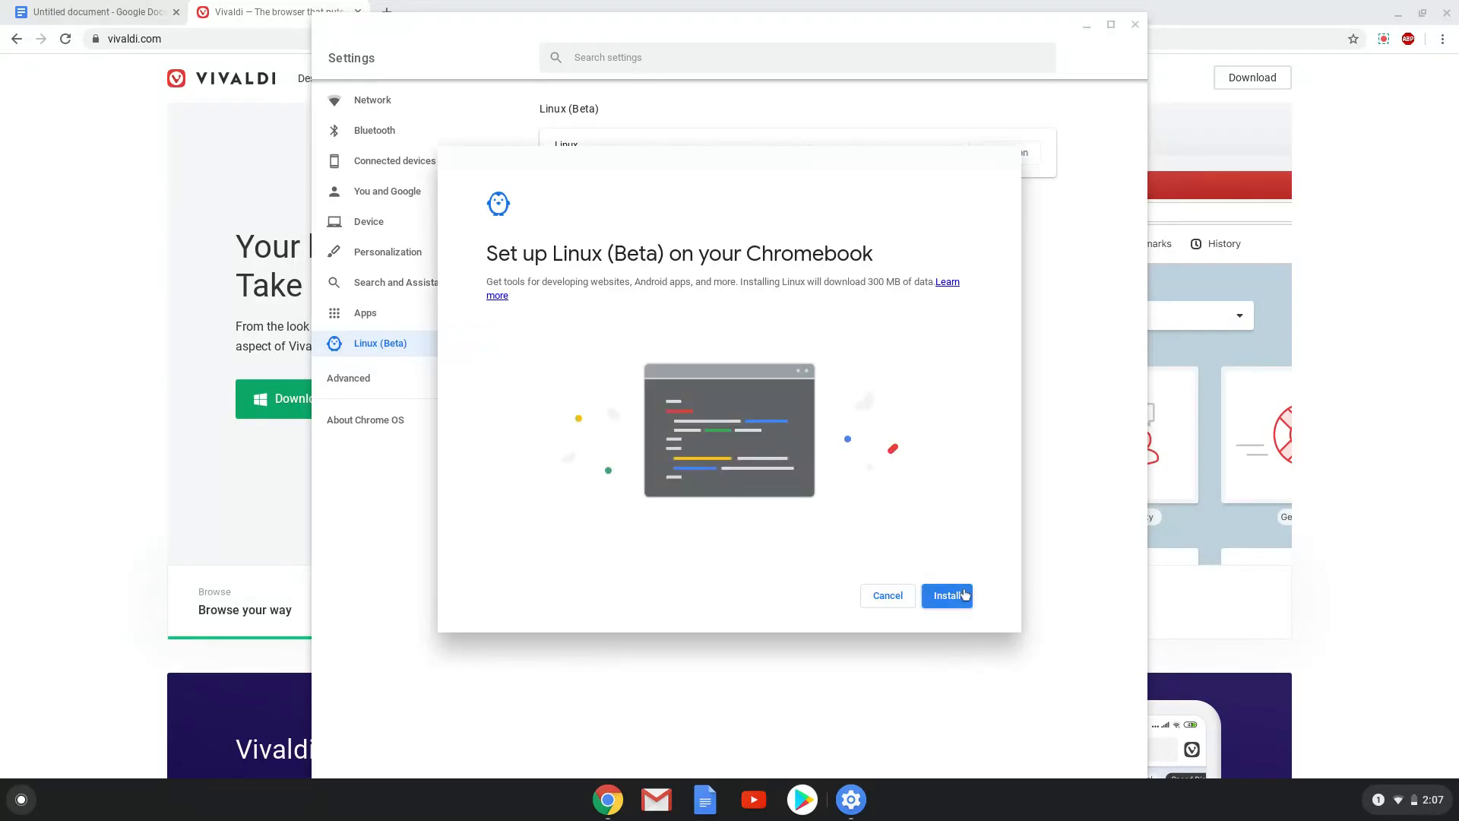
{"action": "left_click", "coordinate": [947, 596]}
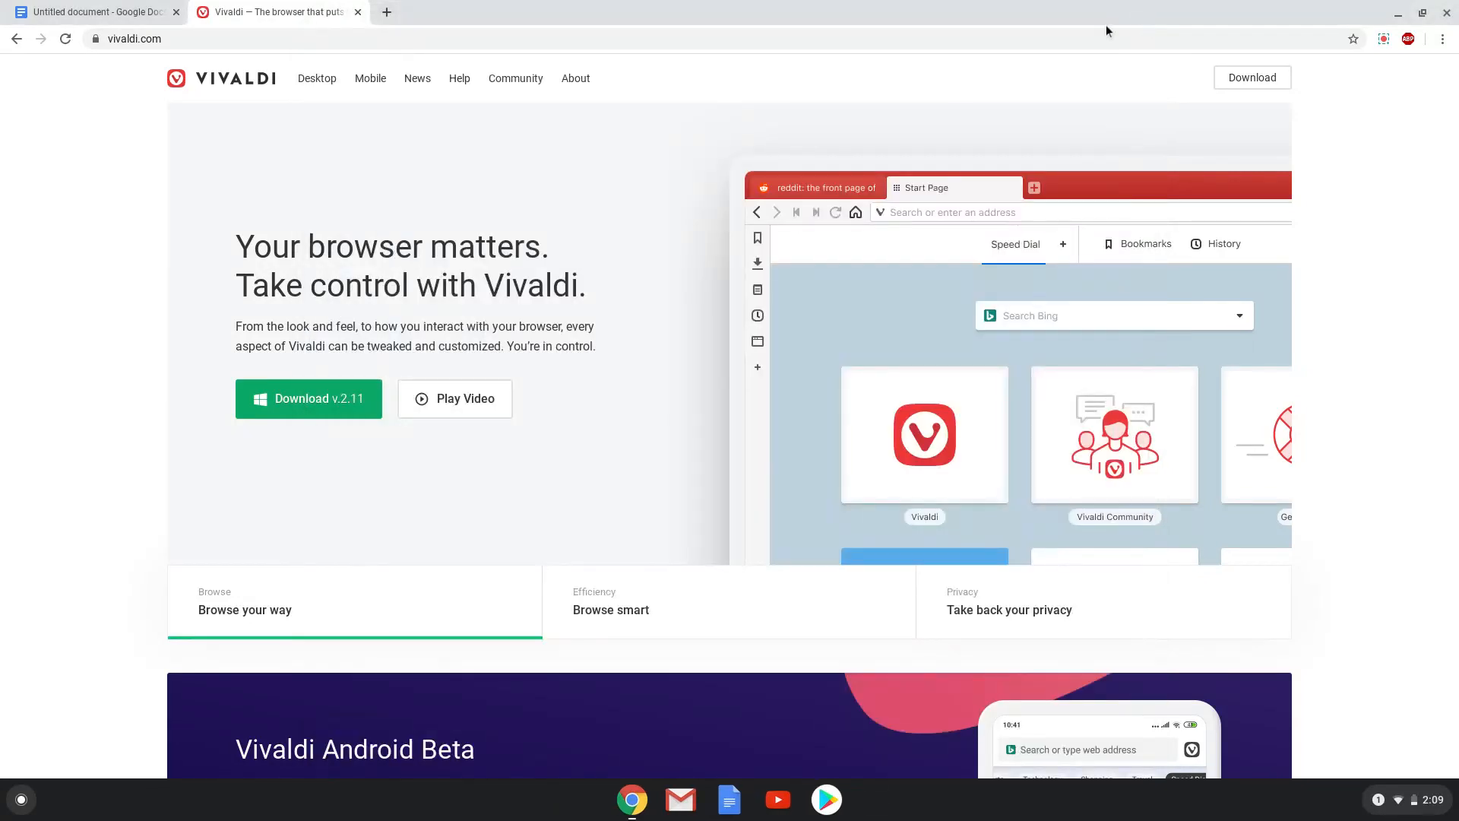
- Download the Vivaldi Linux DEB 64bit package from the vivaldi.com download page
{"action": "left_click", "coordinate": [416, 78]}
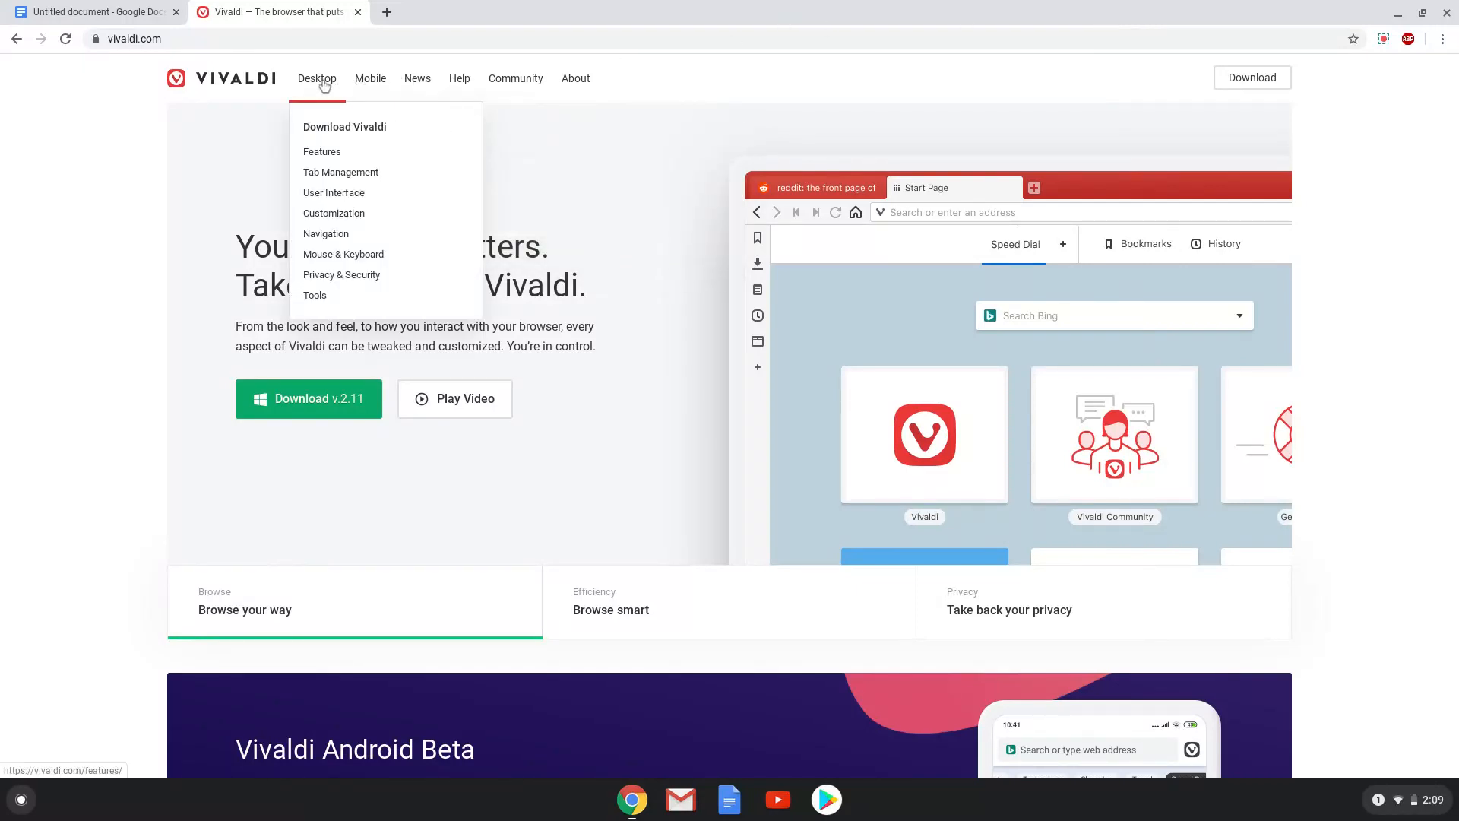
{"action": "mouse_move", "coordinate": [345, 126]}
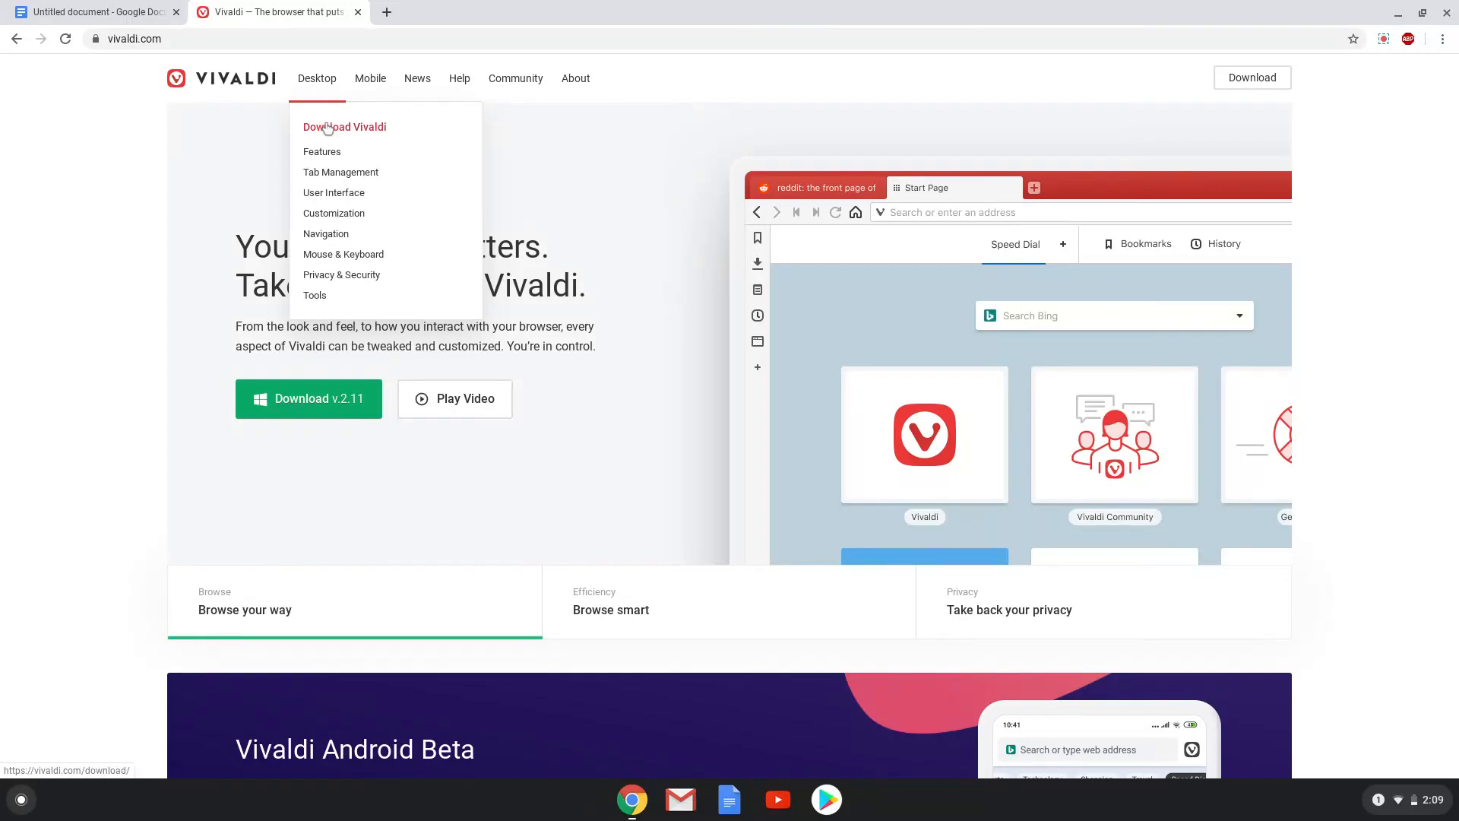
{"action": "left_click", "coordinate": [345, 126]}
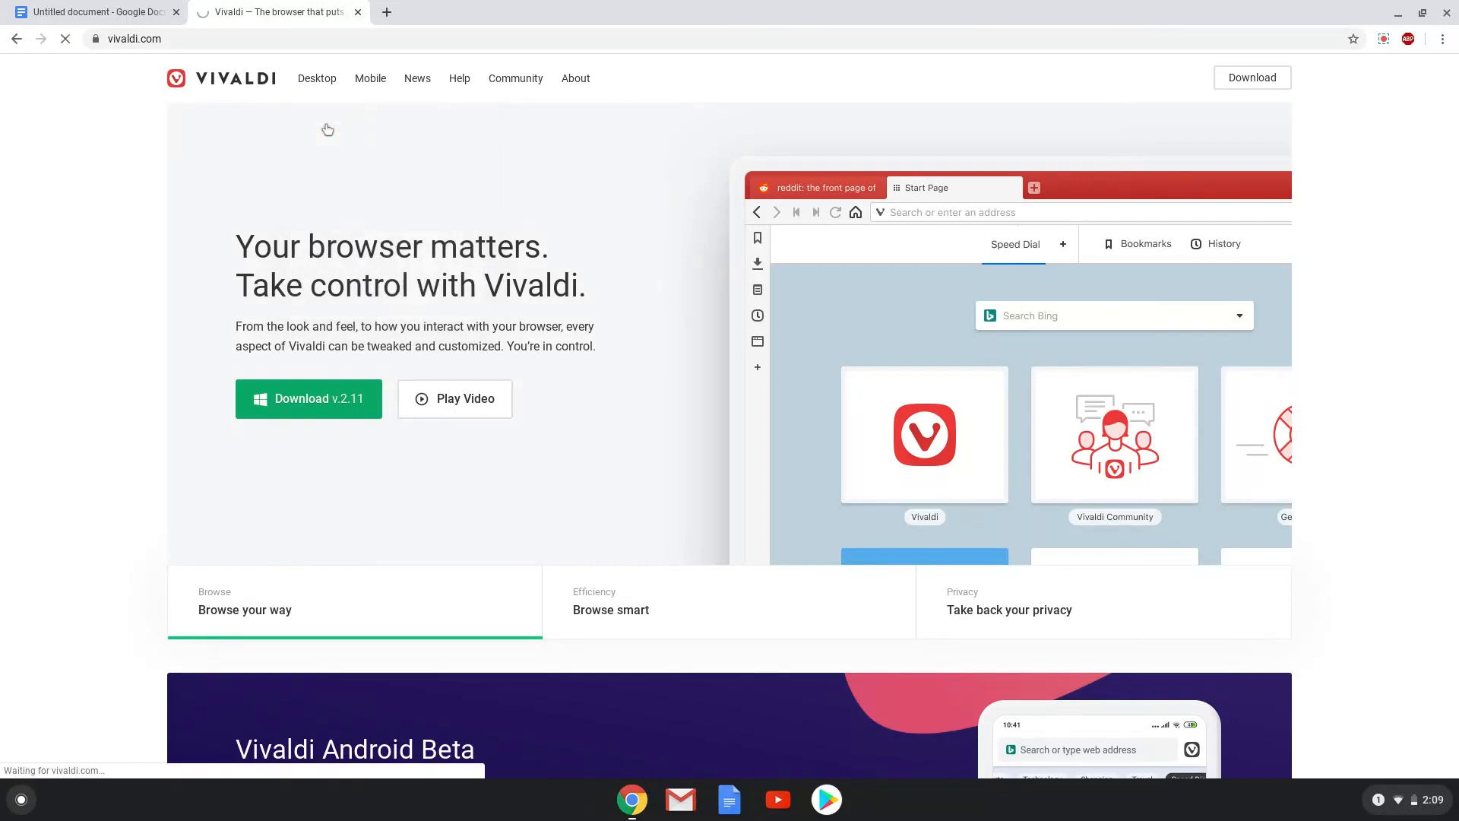
{"action": "left_click", "coordinate": [308, 399]}
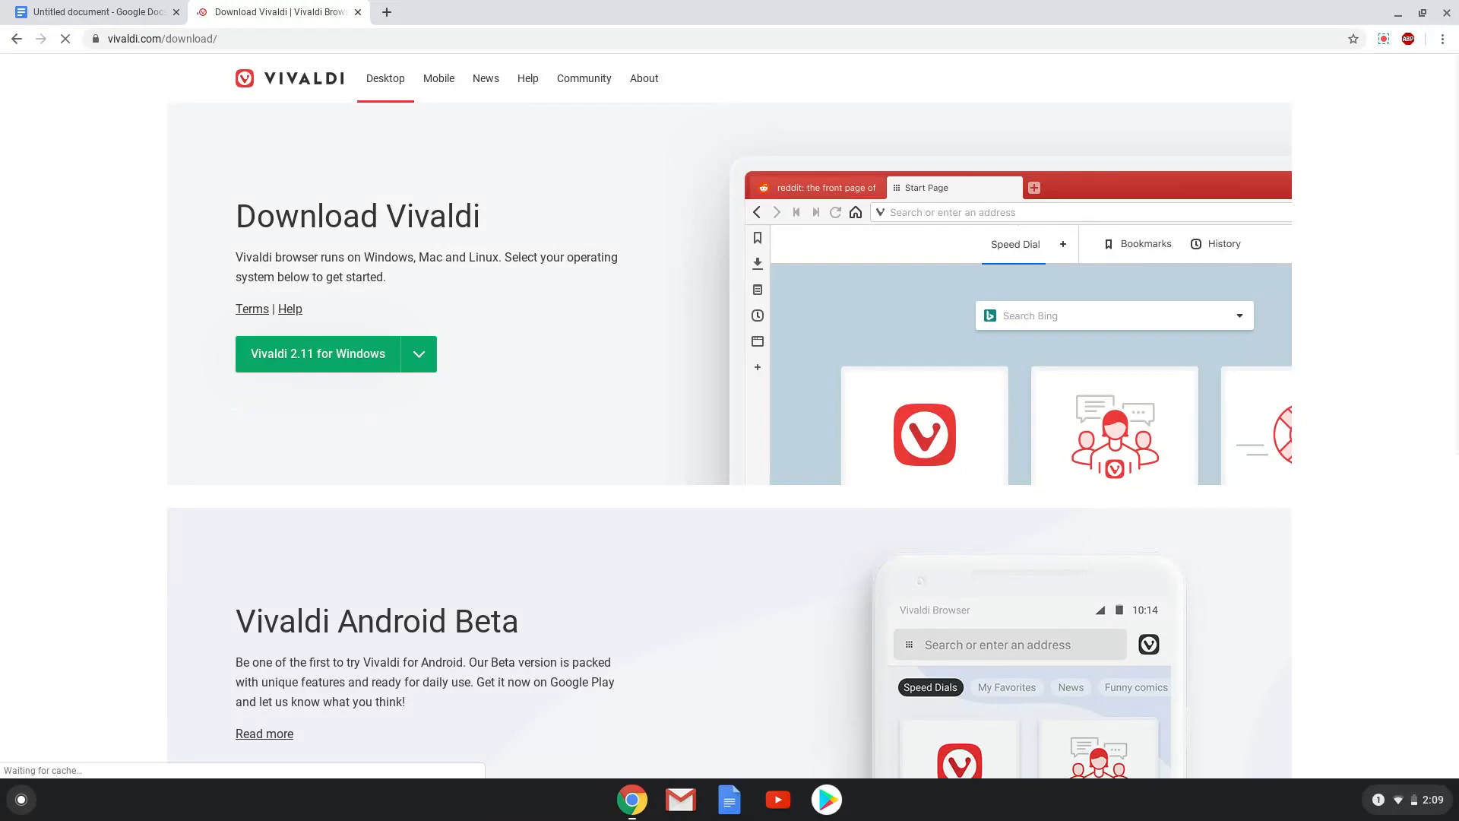
{"action": "left_click", "coordinate": [418, 354]}
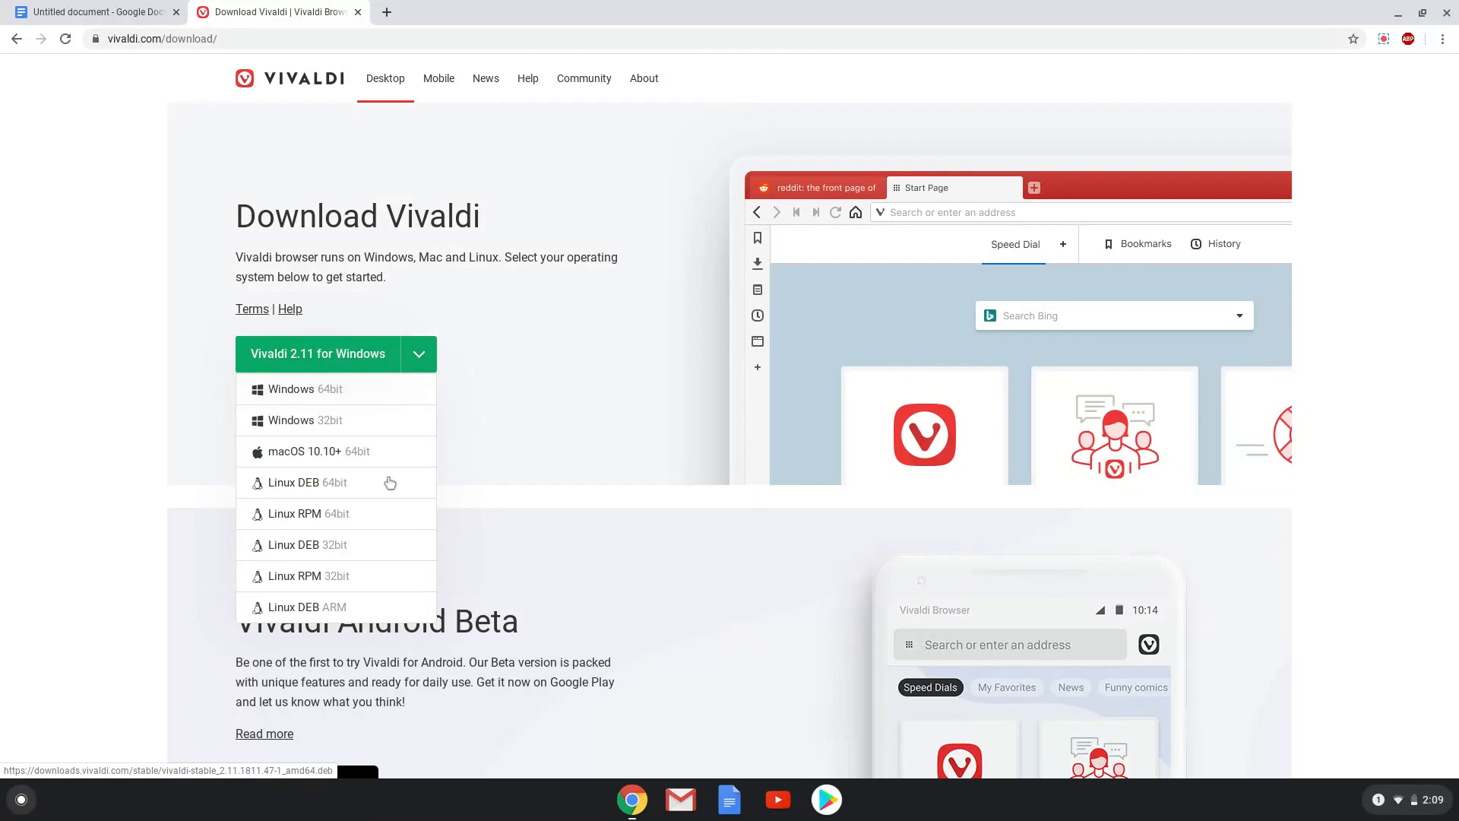
{"action": "left_click", "coordinate": [304, 482]}
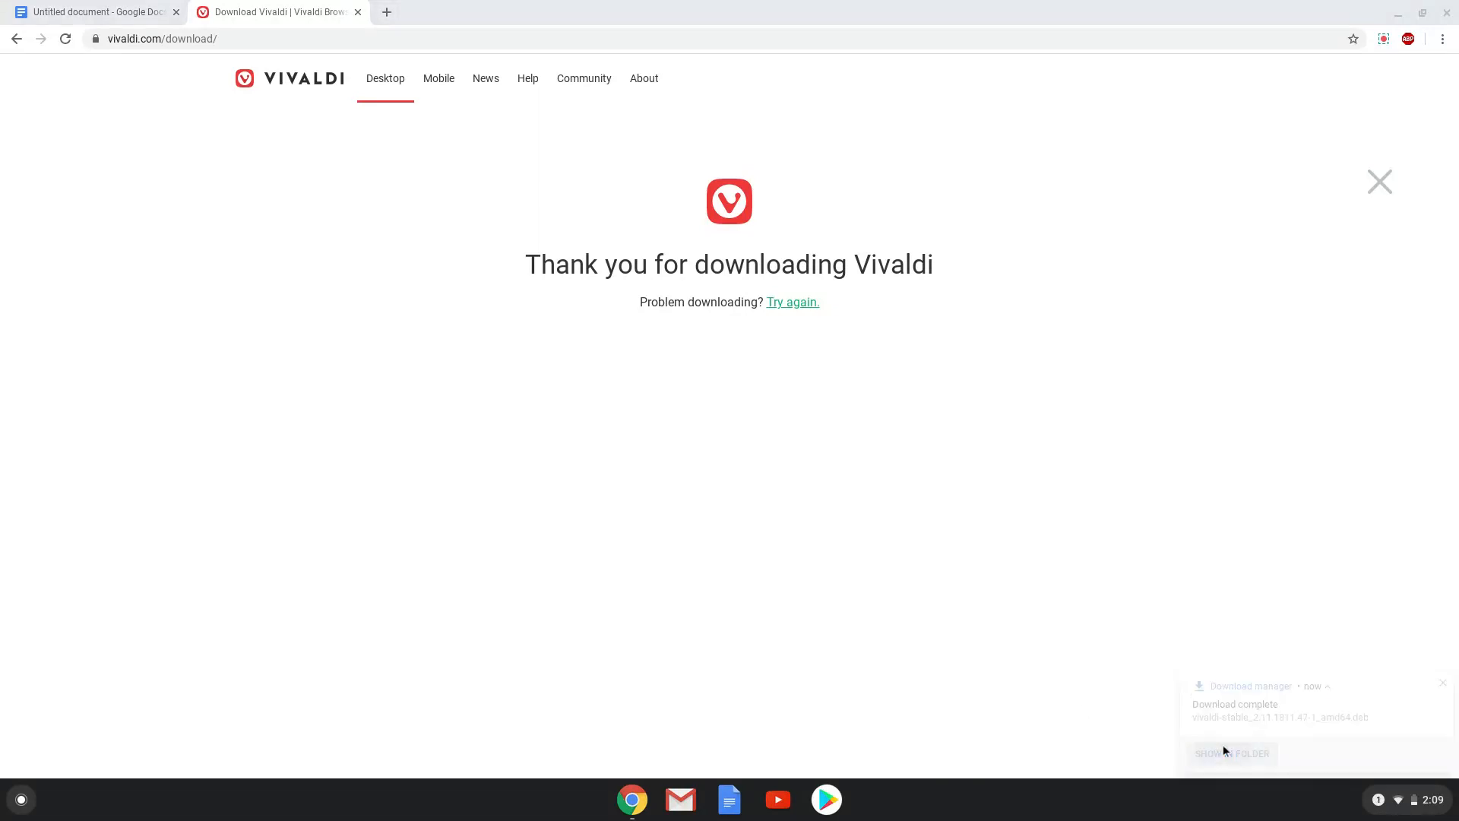
- Move the downloaded Vivaldi .deb package into the Linux files folder
{"action": "left_click", "coordinate": [1230, 754]}
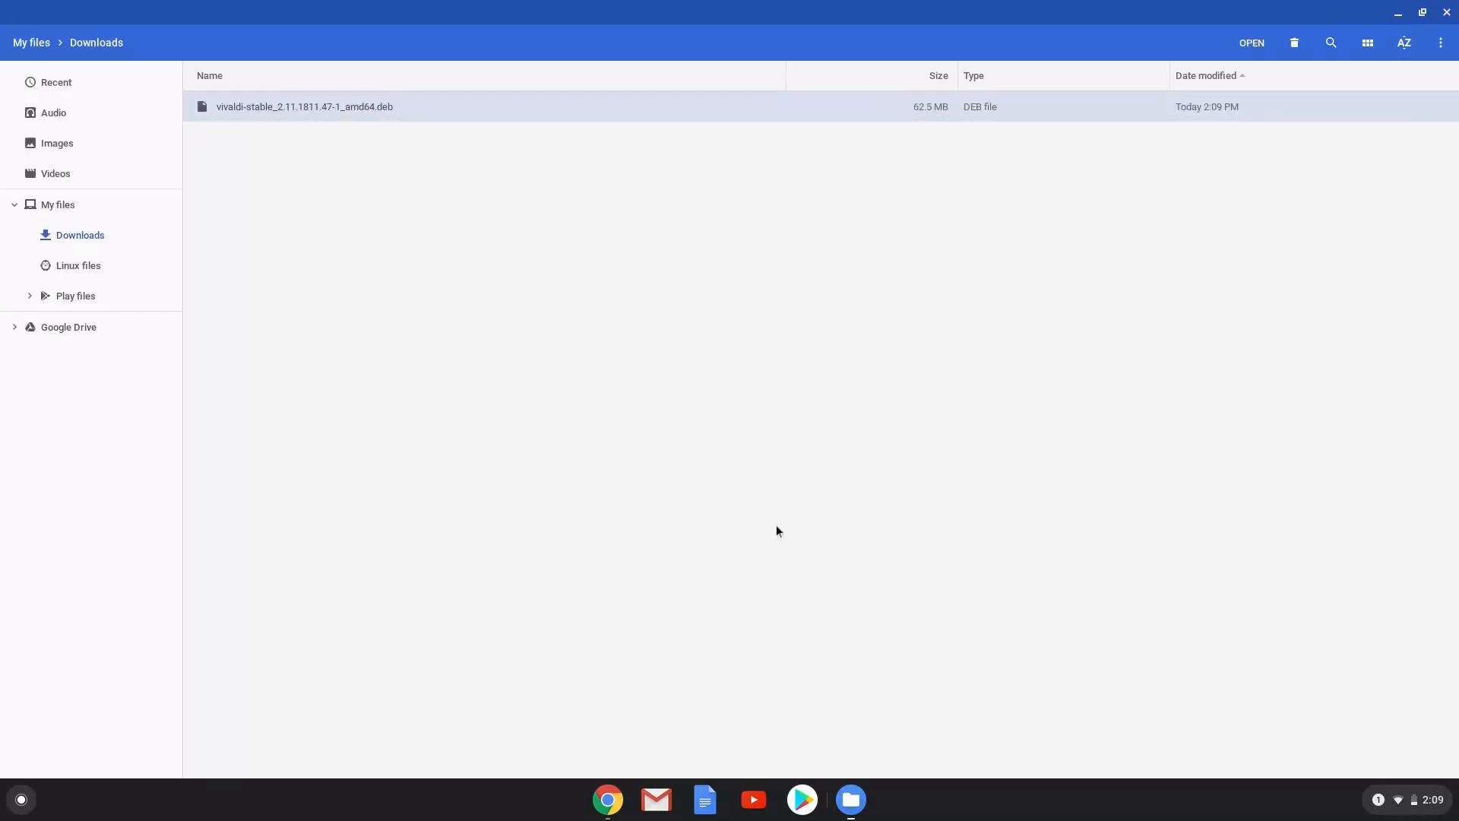
{"action": "mouse_move", "coordinate": [273, 106]}
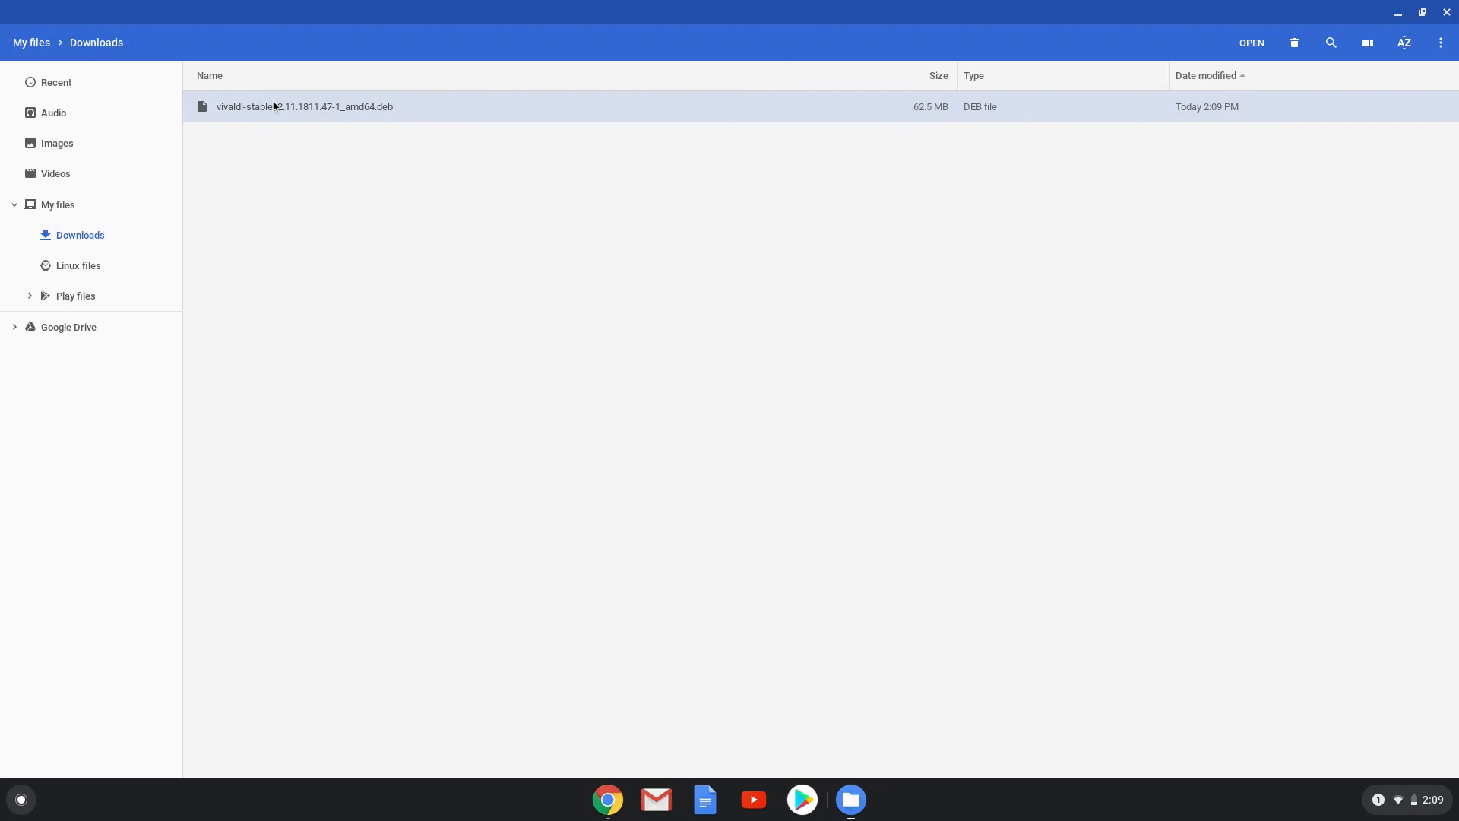
{"action": "mouse_move", "coordinate": [288, 150]}
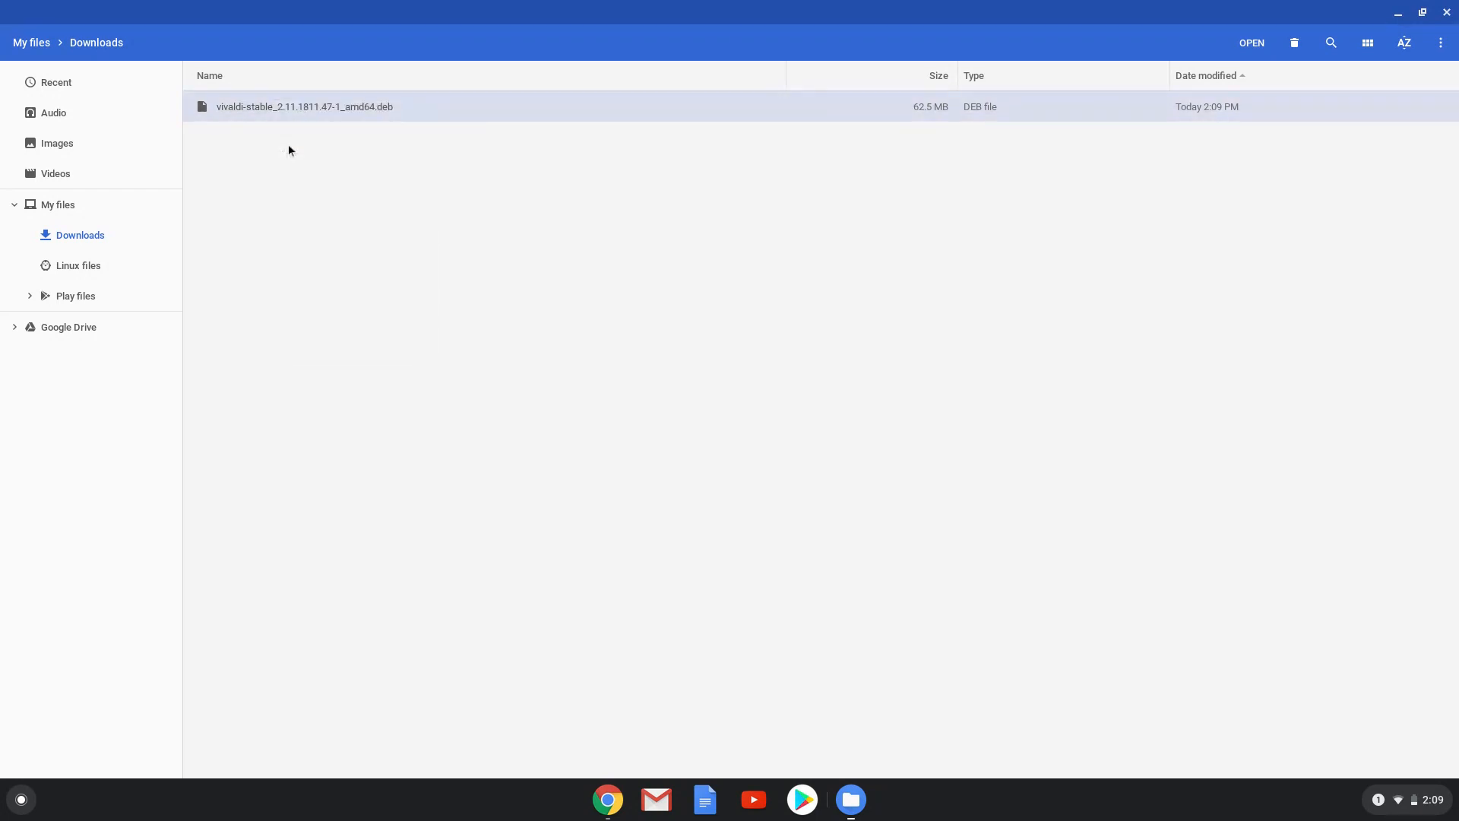
{"action": "left_click", "coordinate": [78, 265]}
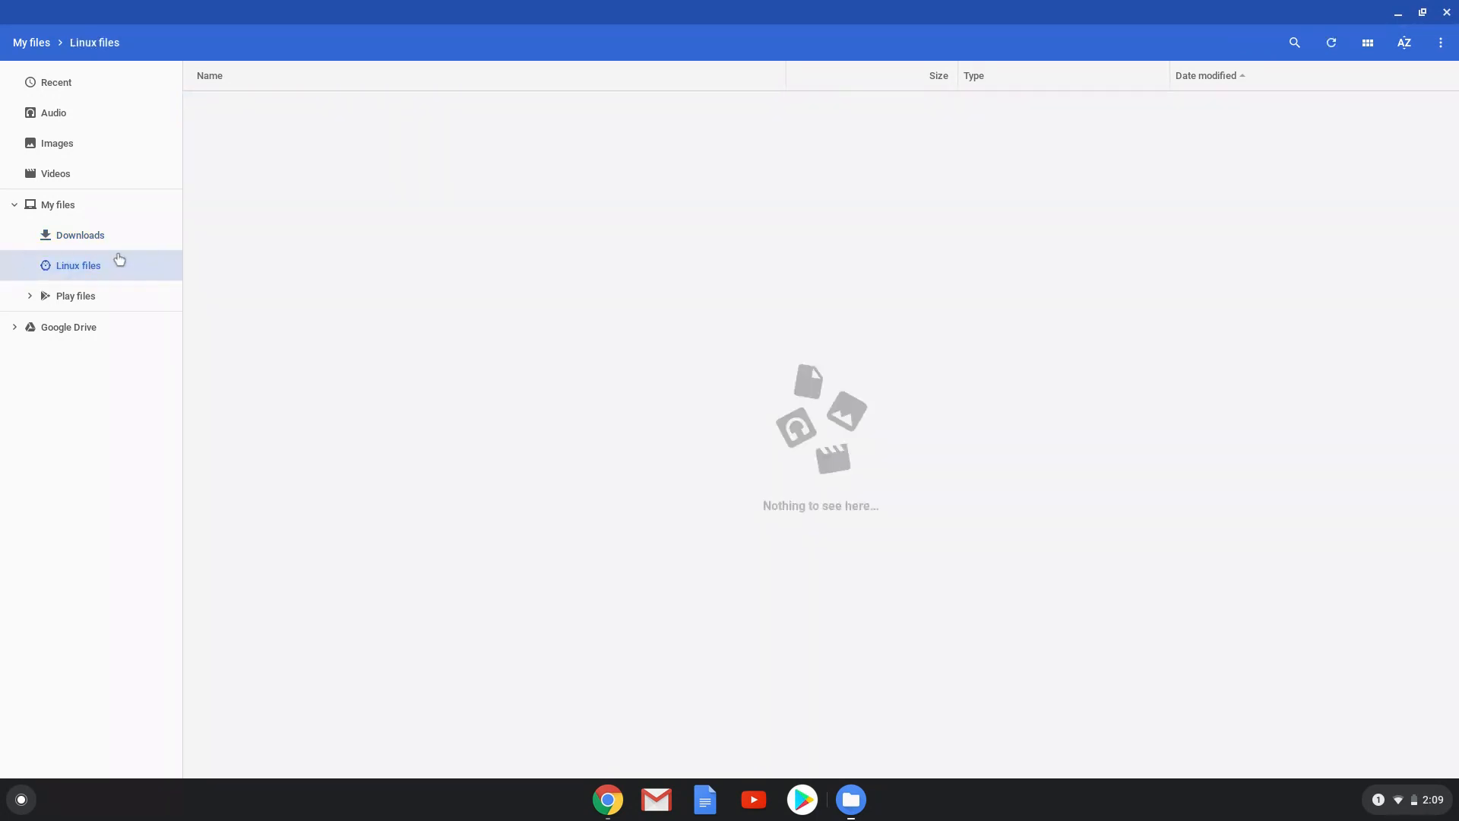
{"action": "right_click", "coordinate": [404, 267]}
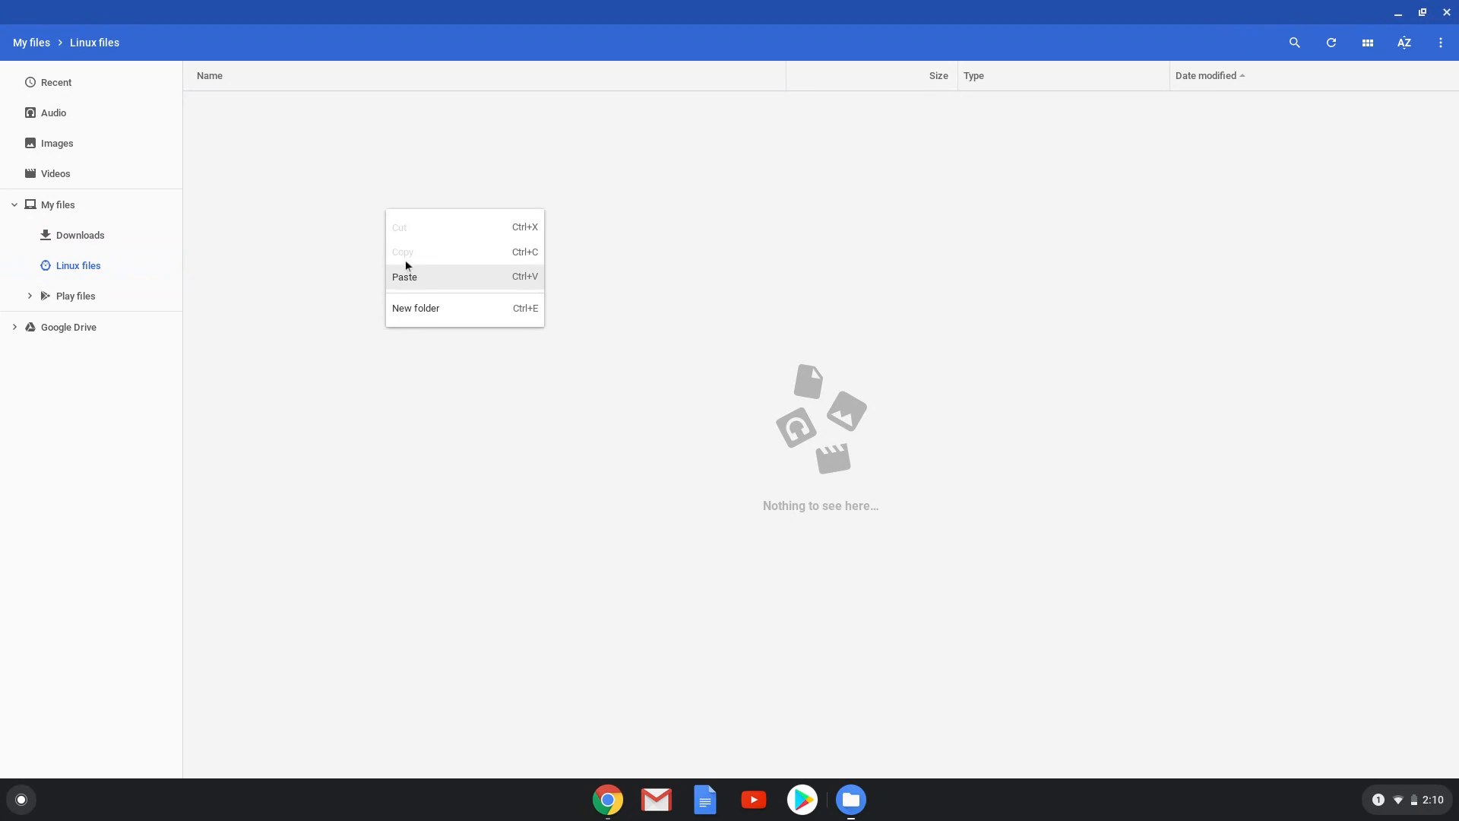
{"action": "left_click", "coordinate": [404, 277]}
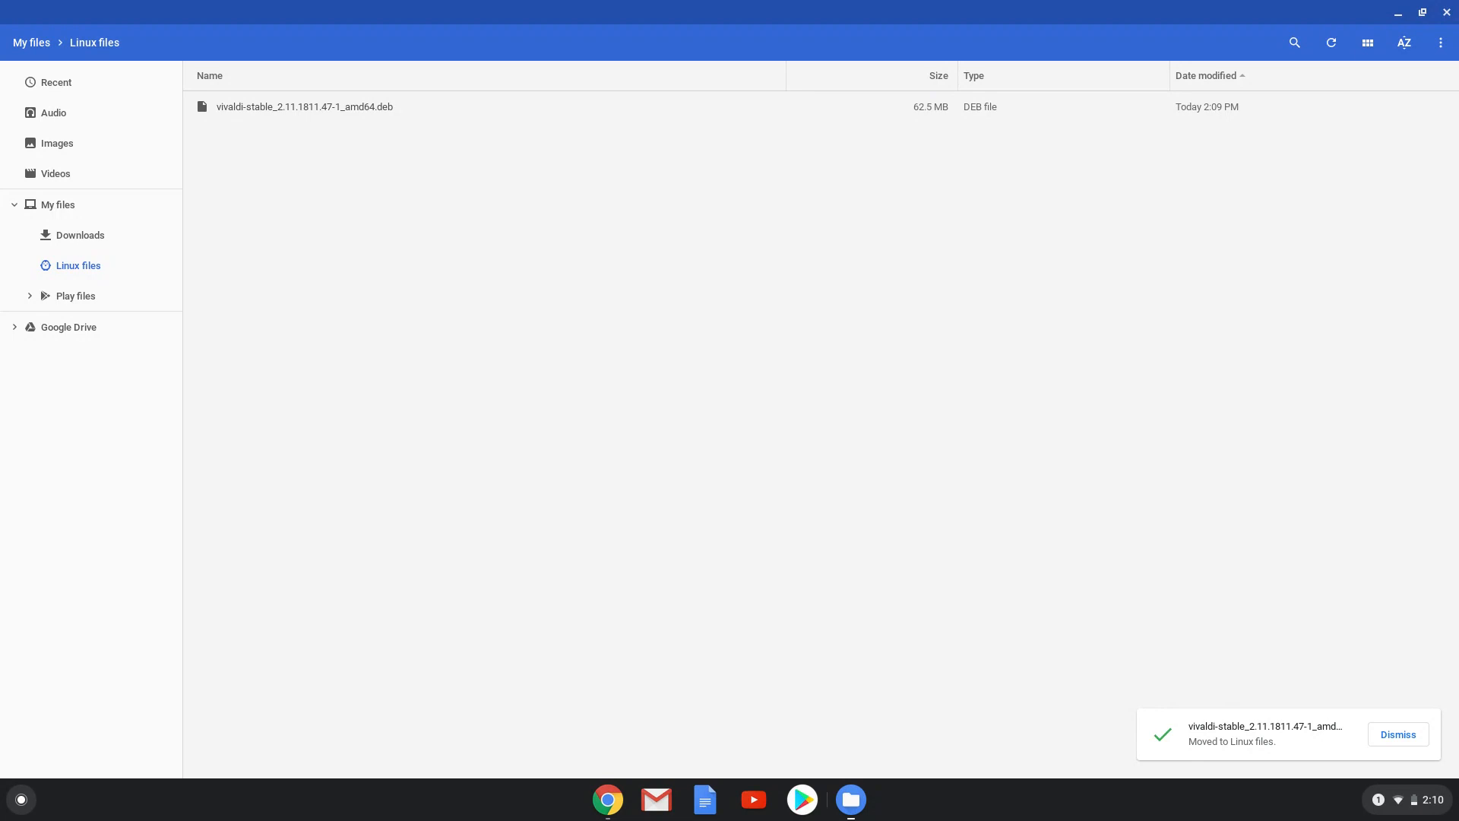
{"action": "left_click", "coordinate": [1395, 734]}
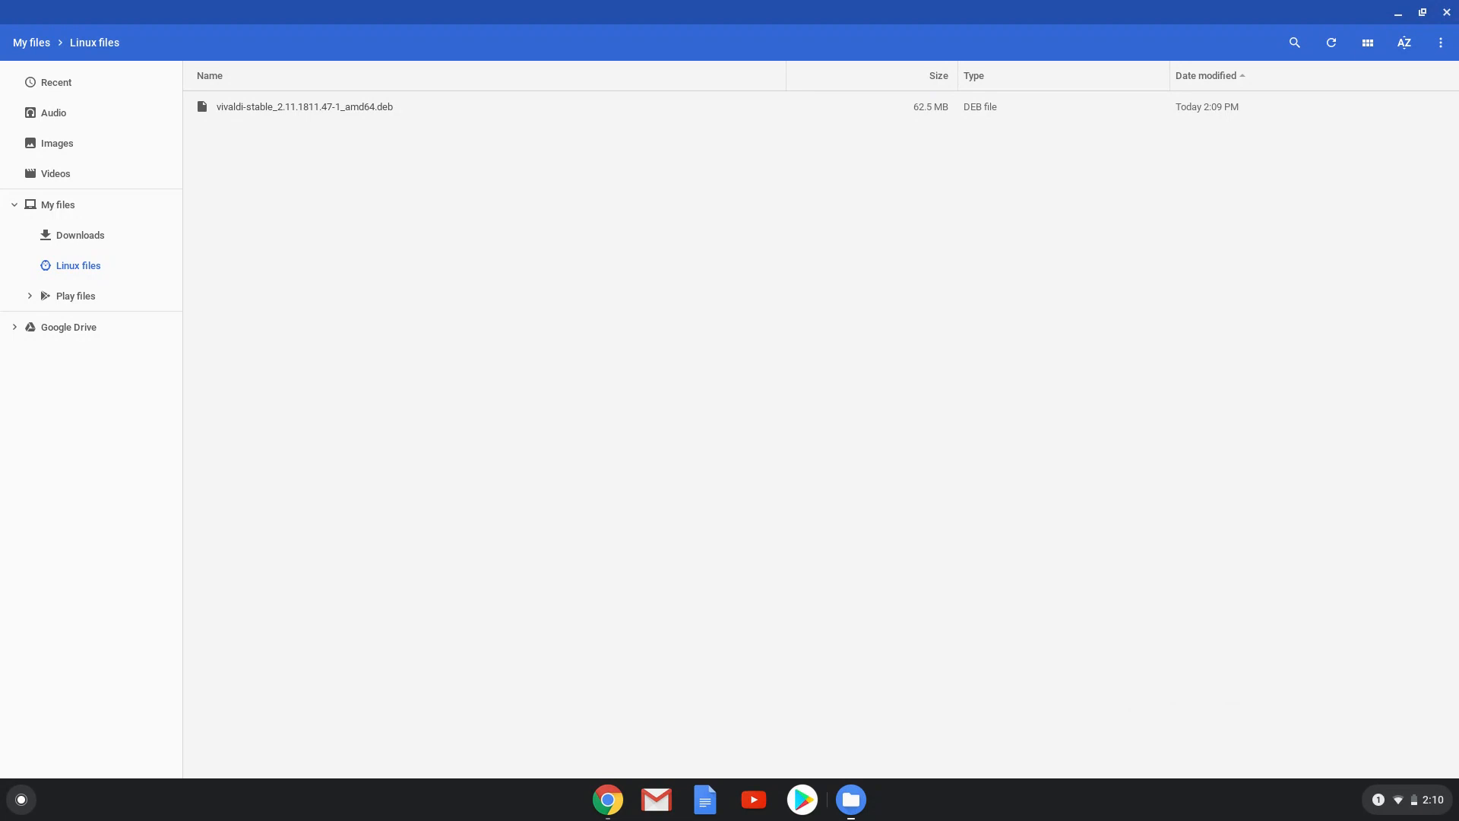
{"action": "mouse_move", "coordinate": [355, 206]}
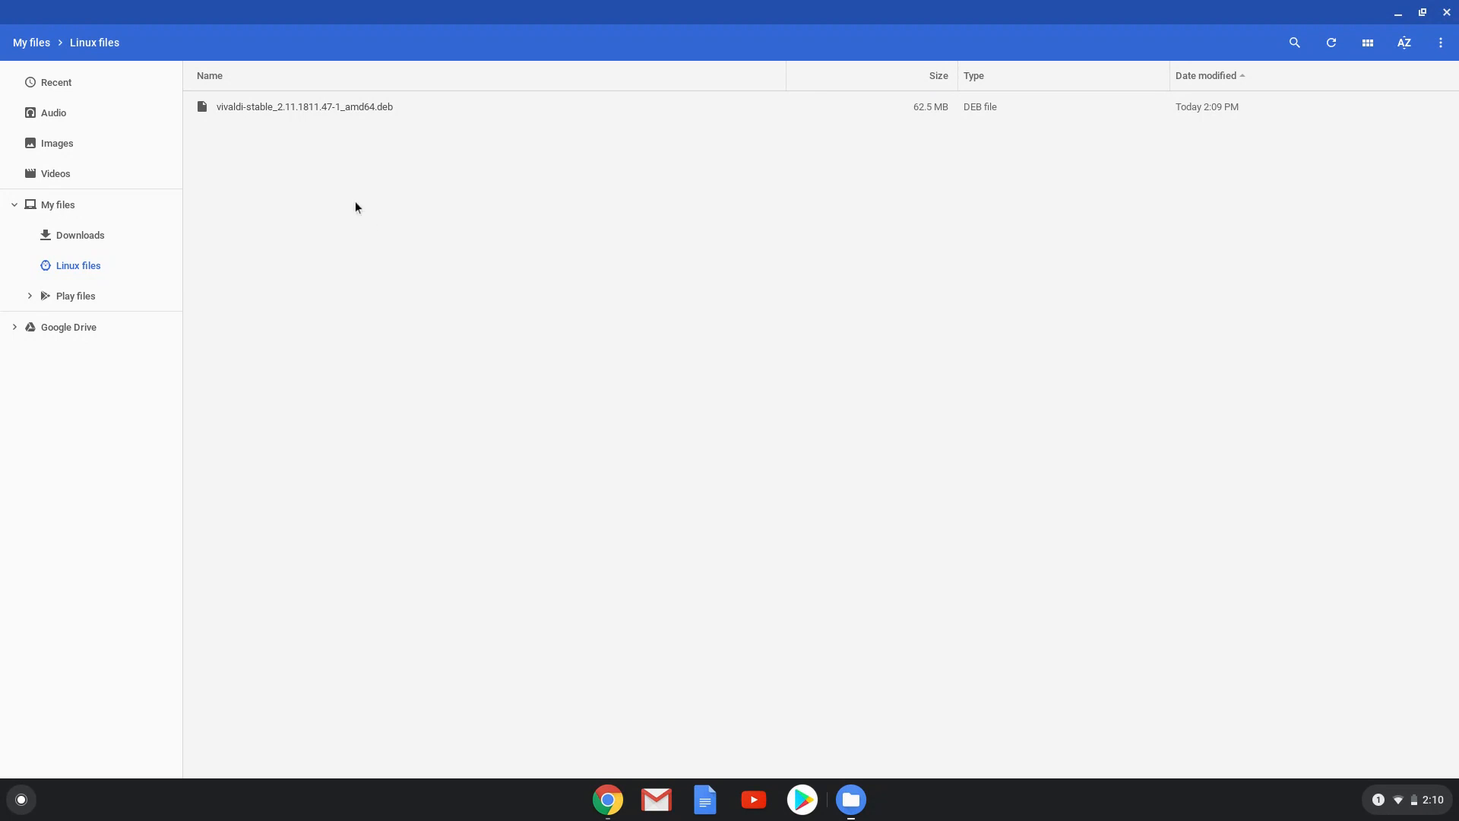
- Rename the package in Linux files to vivaldi.deb
{"action": "left_click", "coordinate": [304, 106]}
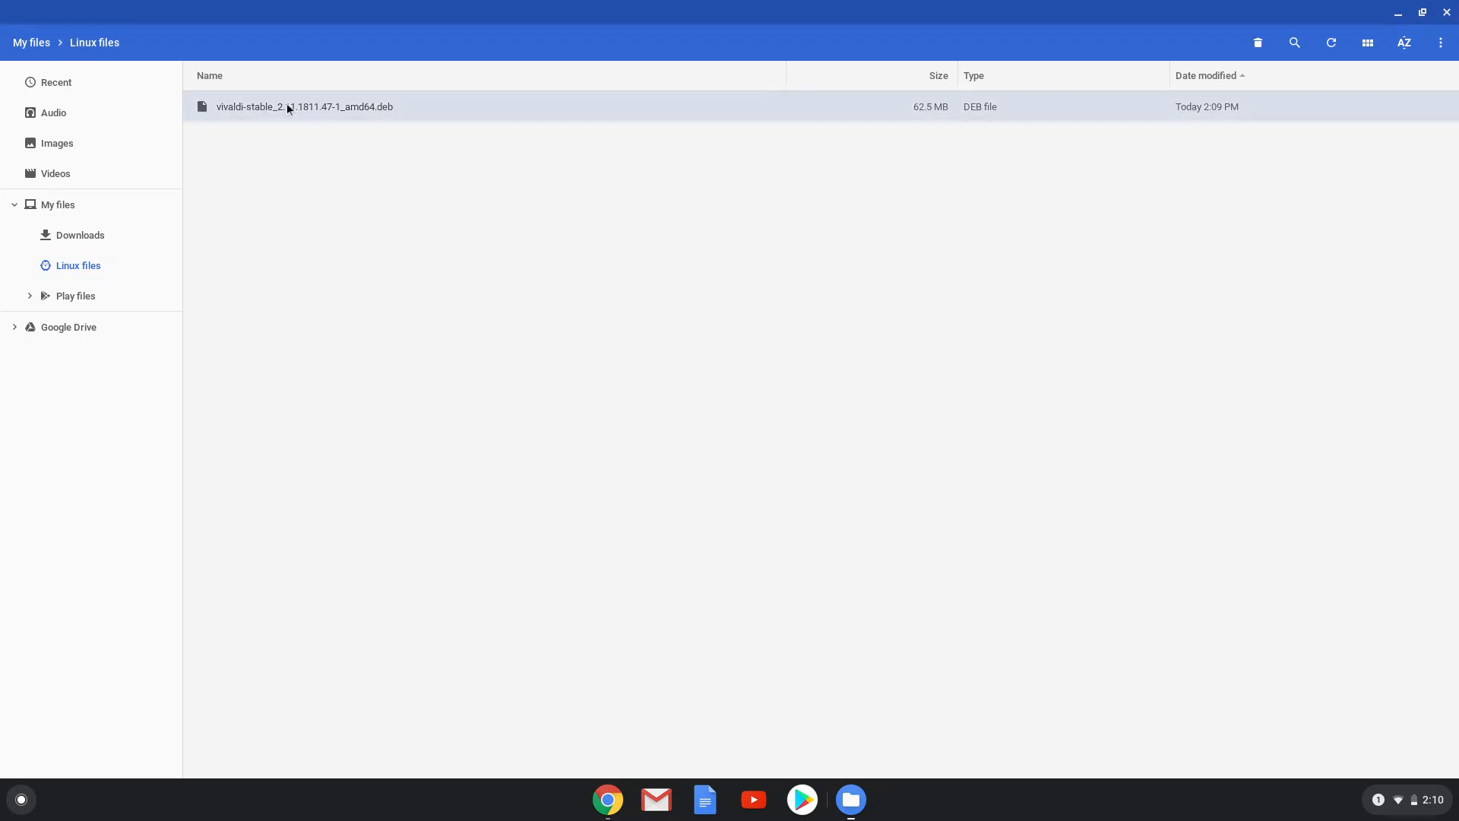
{"action": "right_click", "coordinate": [304, 106]}
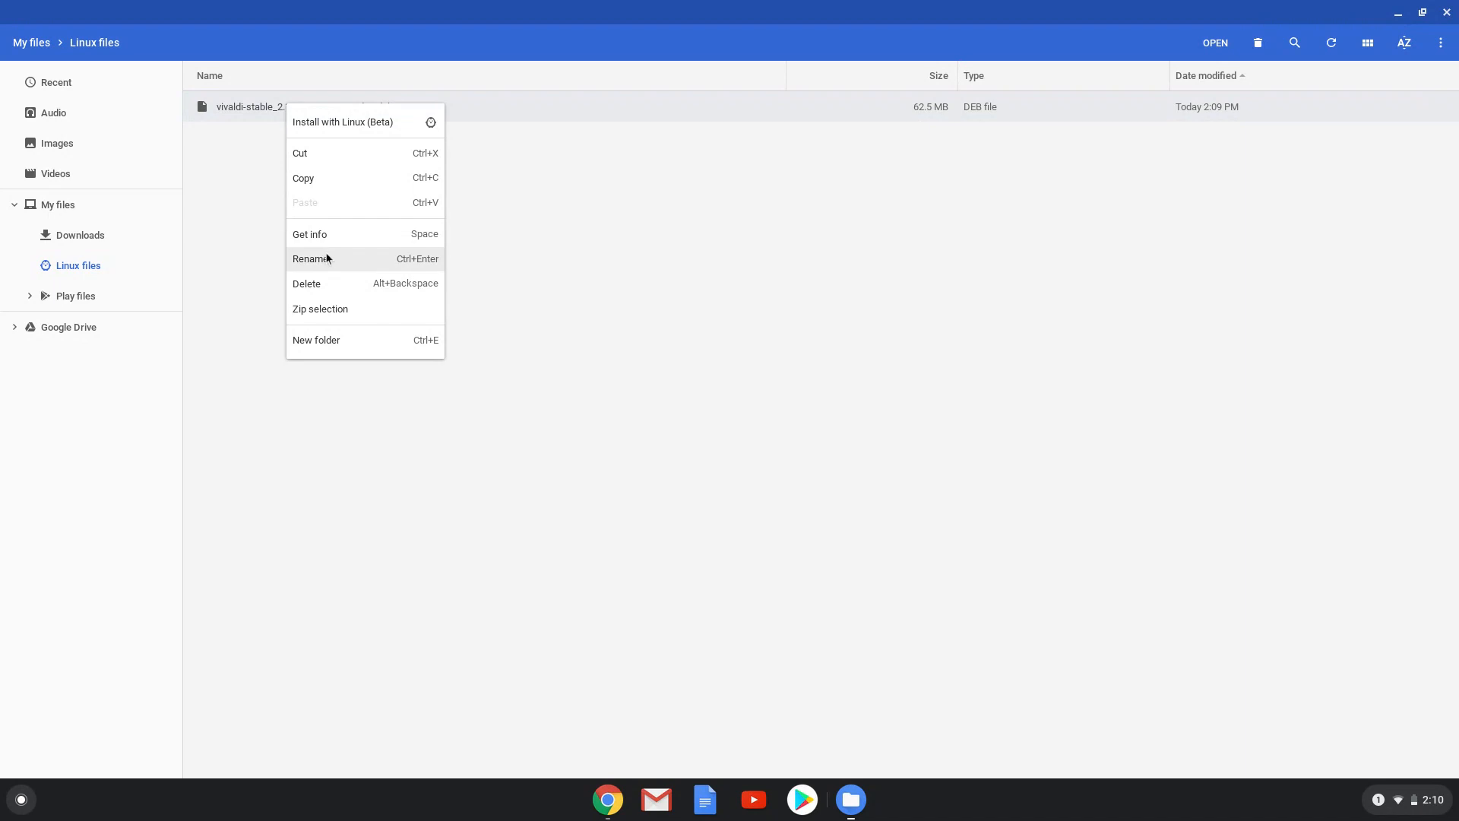
{"action": "left_click", "coordinate": [312, 258]}
{"action": "type", "text": "vivaldi.deb"}
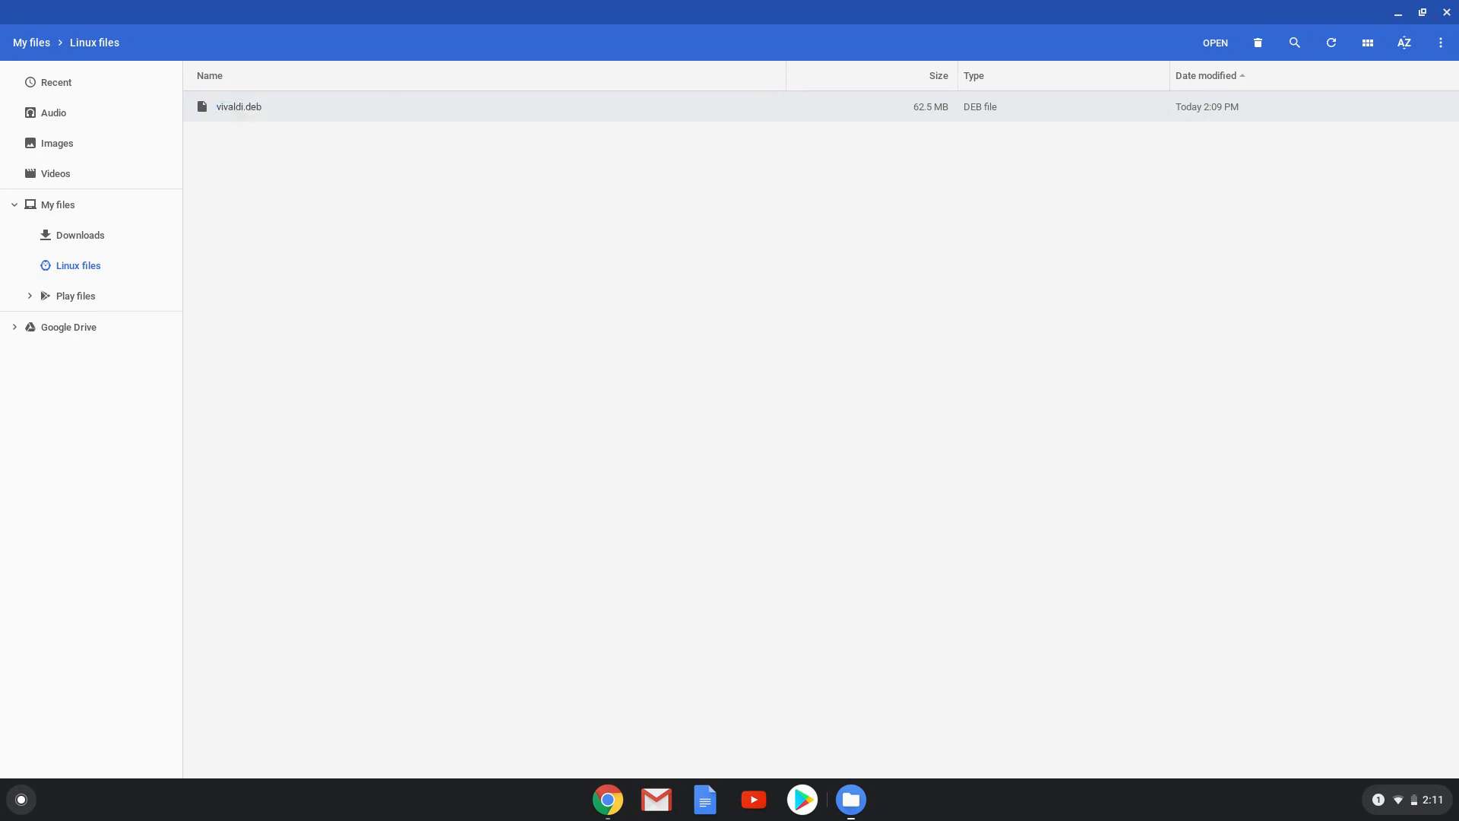
{"action": "left_click", "coordinate": [239, 106]}
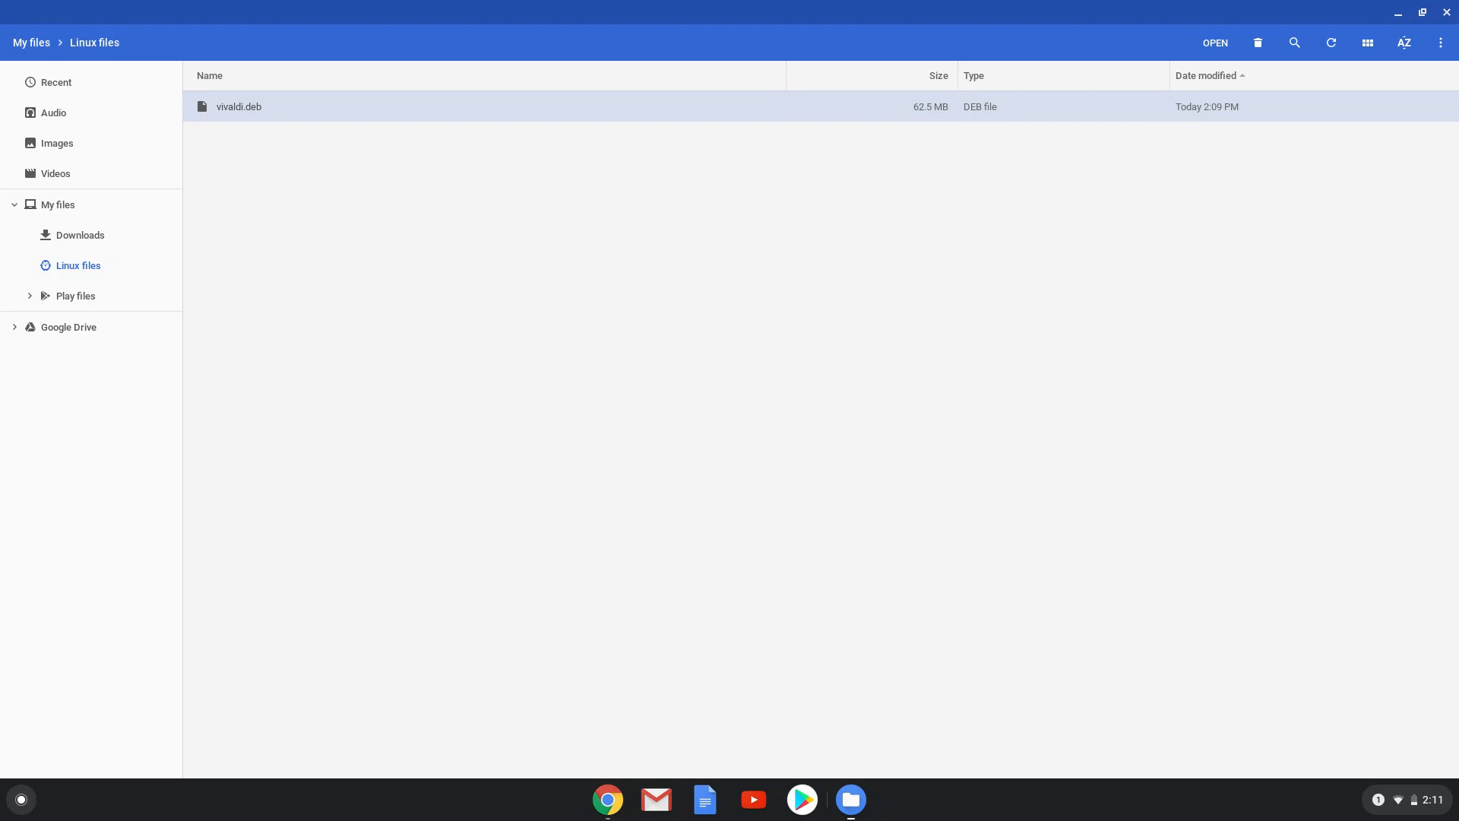
{"action": "mouse_move", "coordinate": [351, 246]}
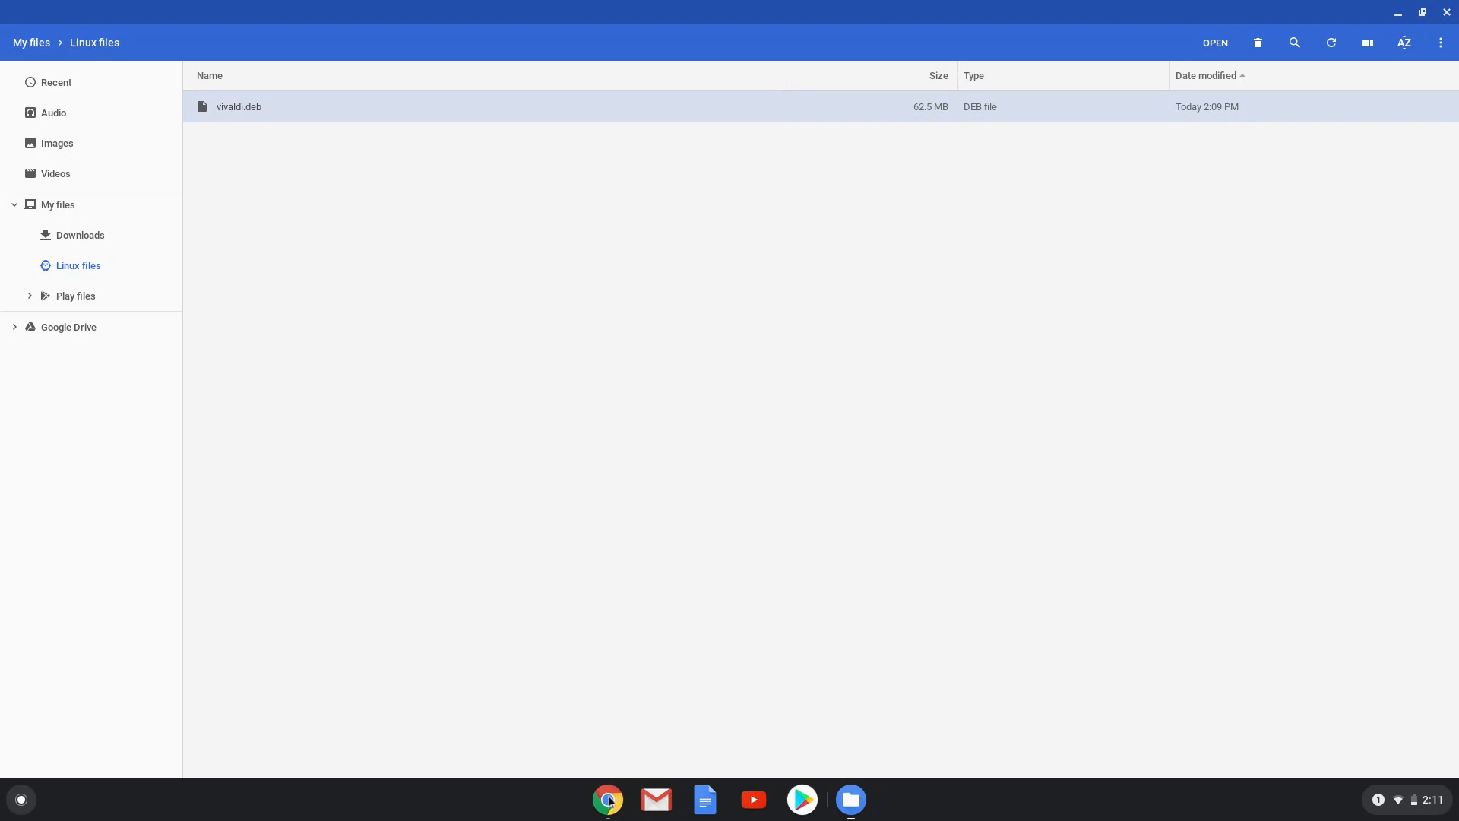
- Bring up the install-commands document and launch the Linux Terminal from the app launcher
{"action": "left_click", "coordinate": [606, 798]}
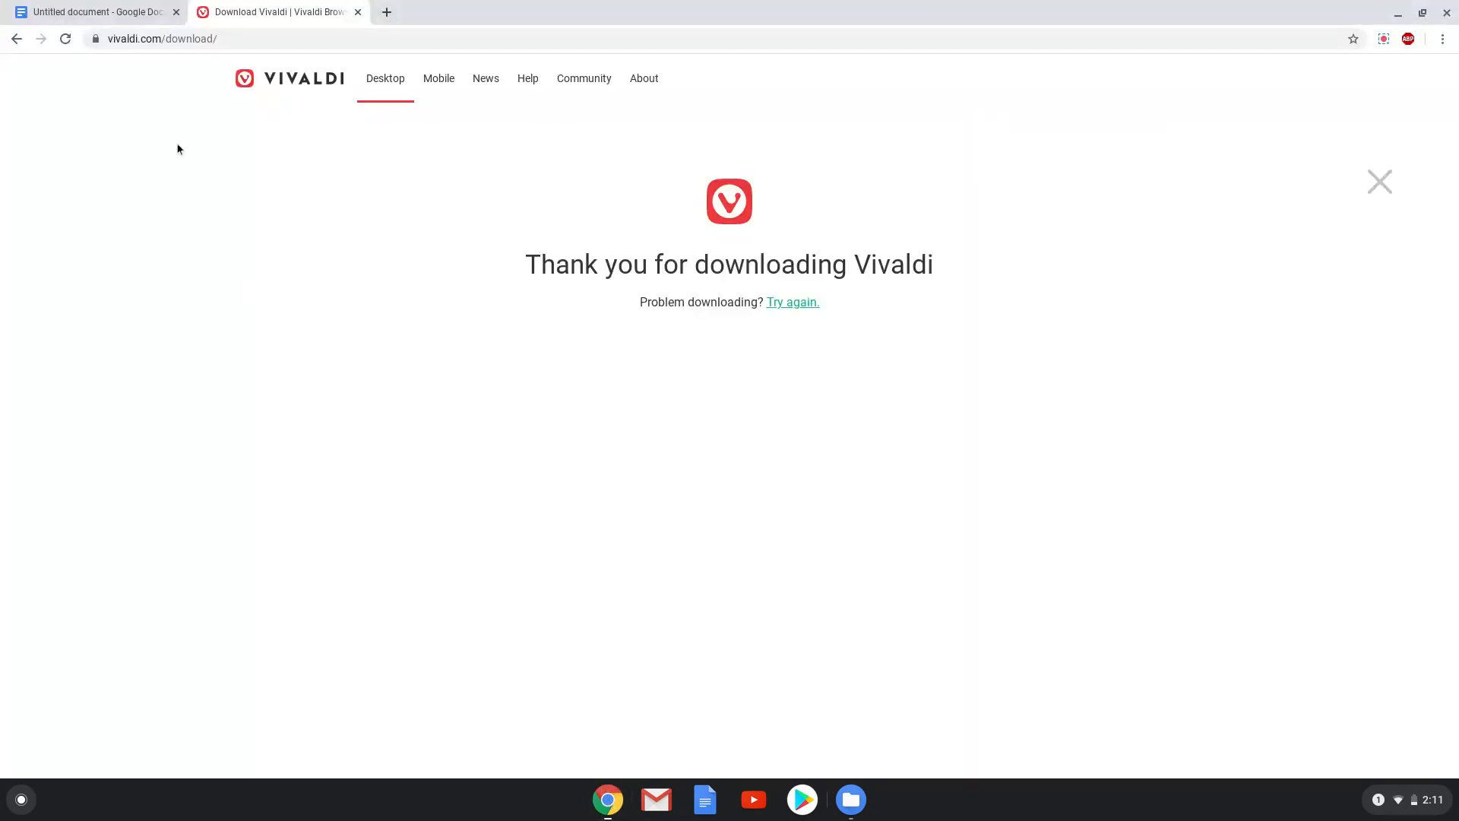
{"action": "left_click", "coordinate": [93, 11]}
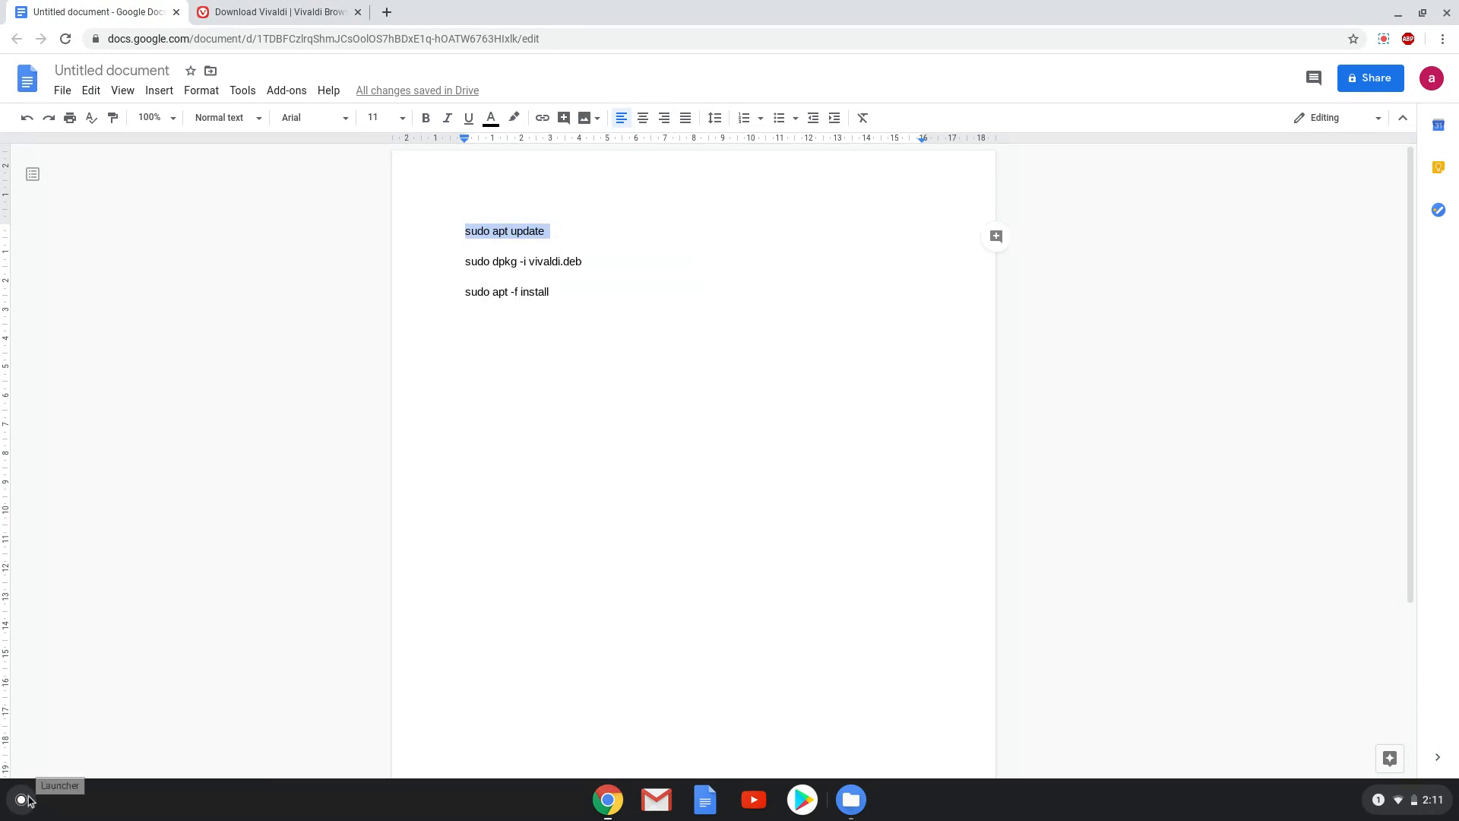
{"action": "left_click", "coordinate": [20, 798]}
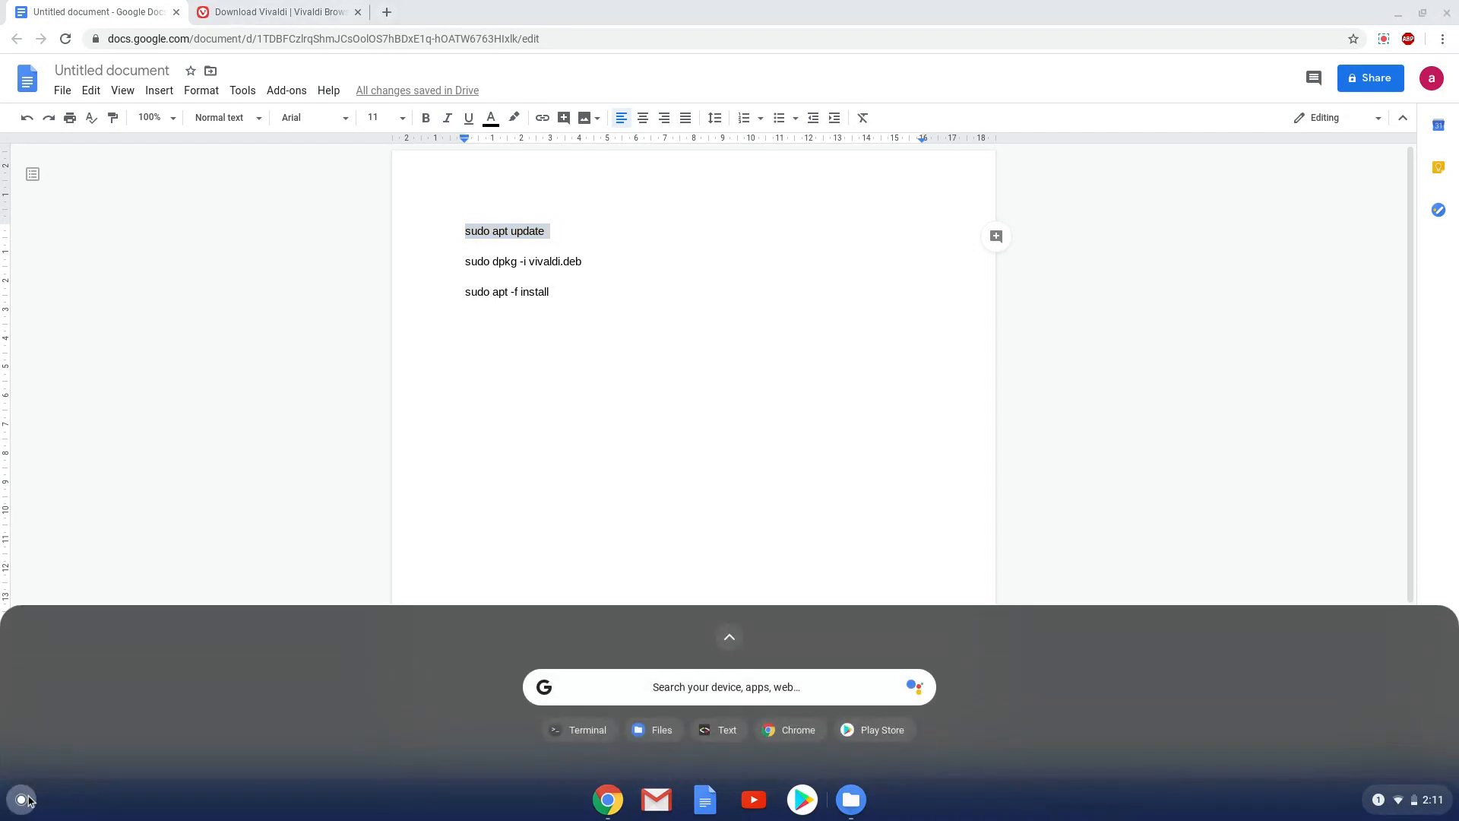
{"action": "type", "text": "terminal"}
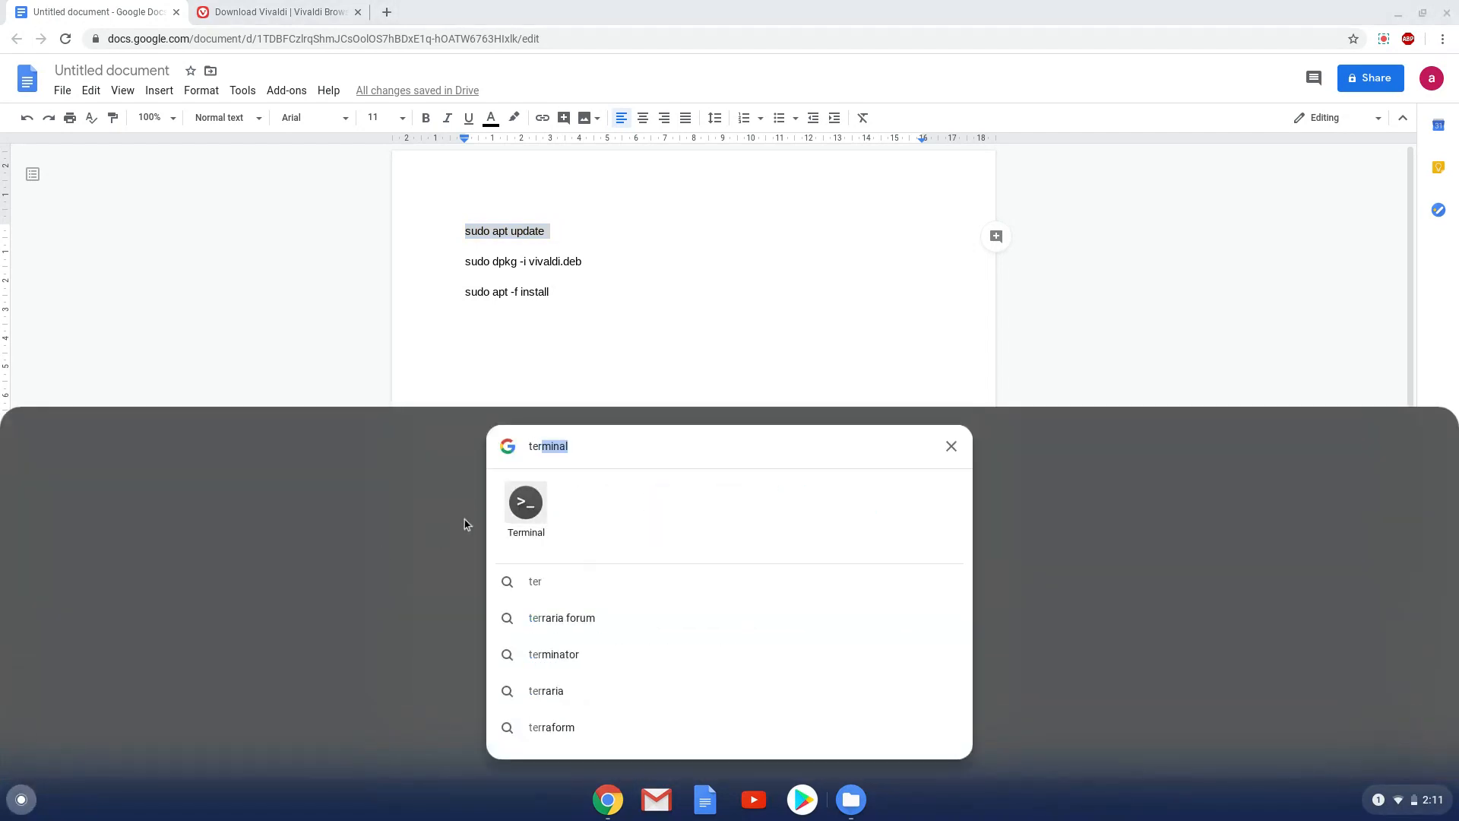
{"action": "left_click", "coordinate": [524, 503]}
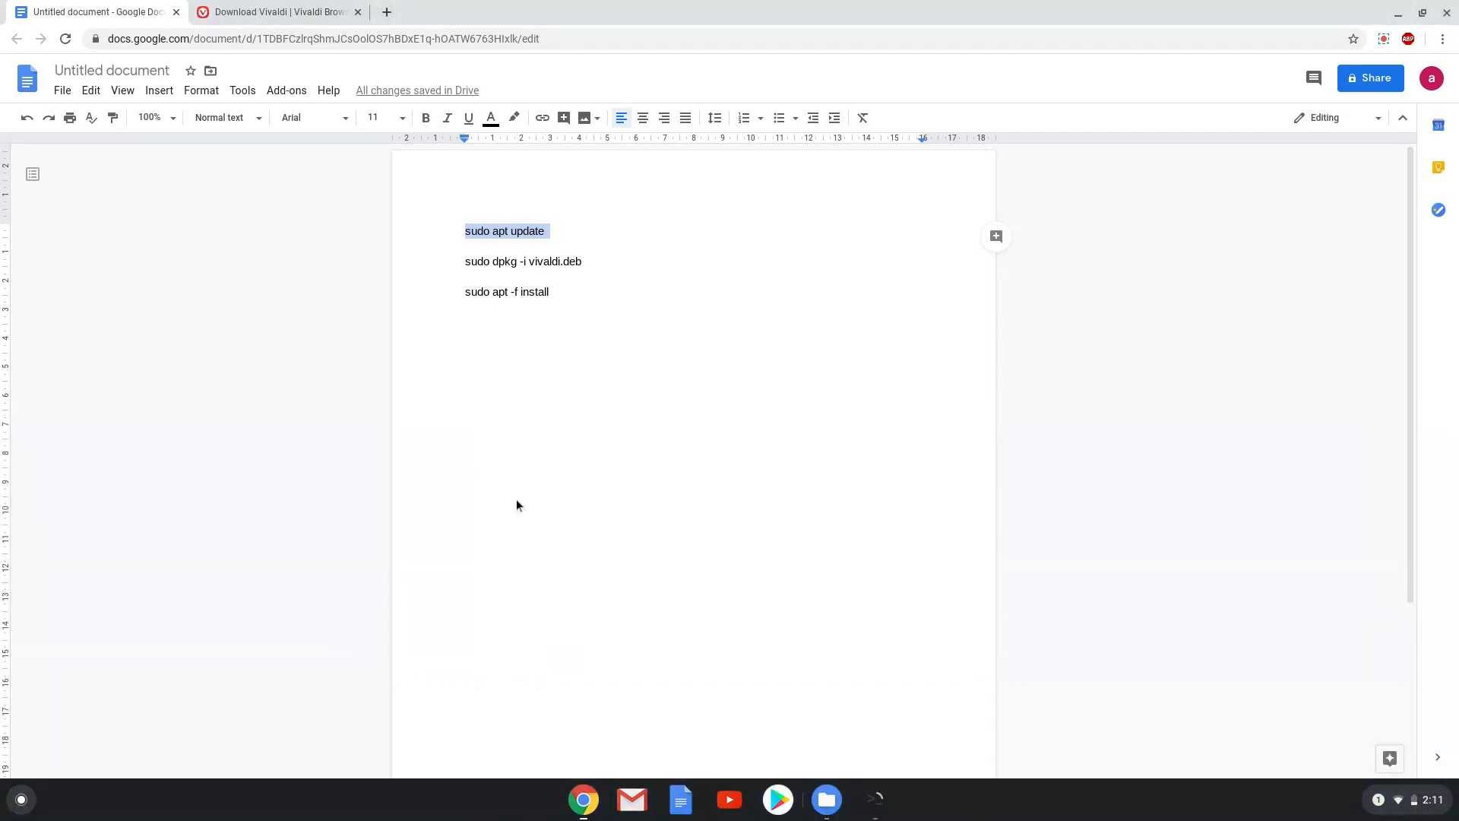
- Run 'sudo apt update' in the terminal to refresh the package lists
{"action": "left_click", "coordinate": [874, 798]}
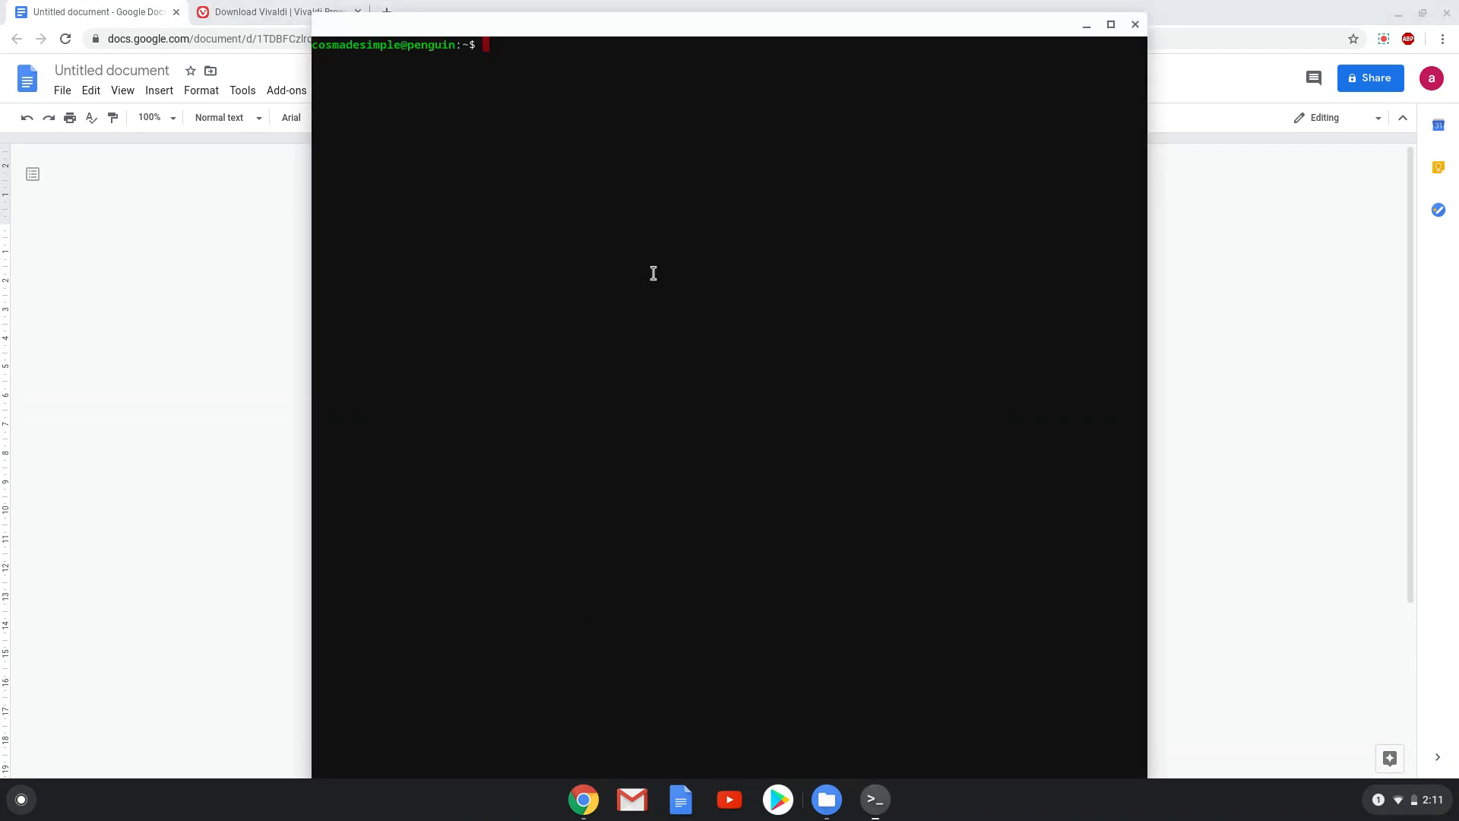
{"action": "type", "text": "sudo apt update"}
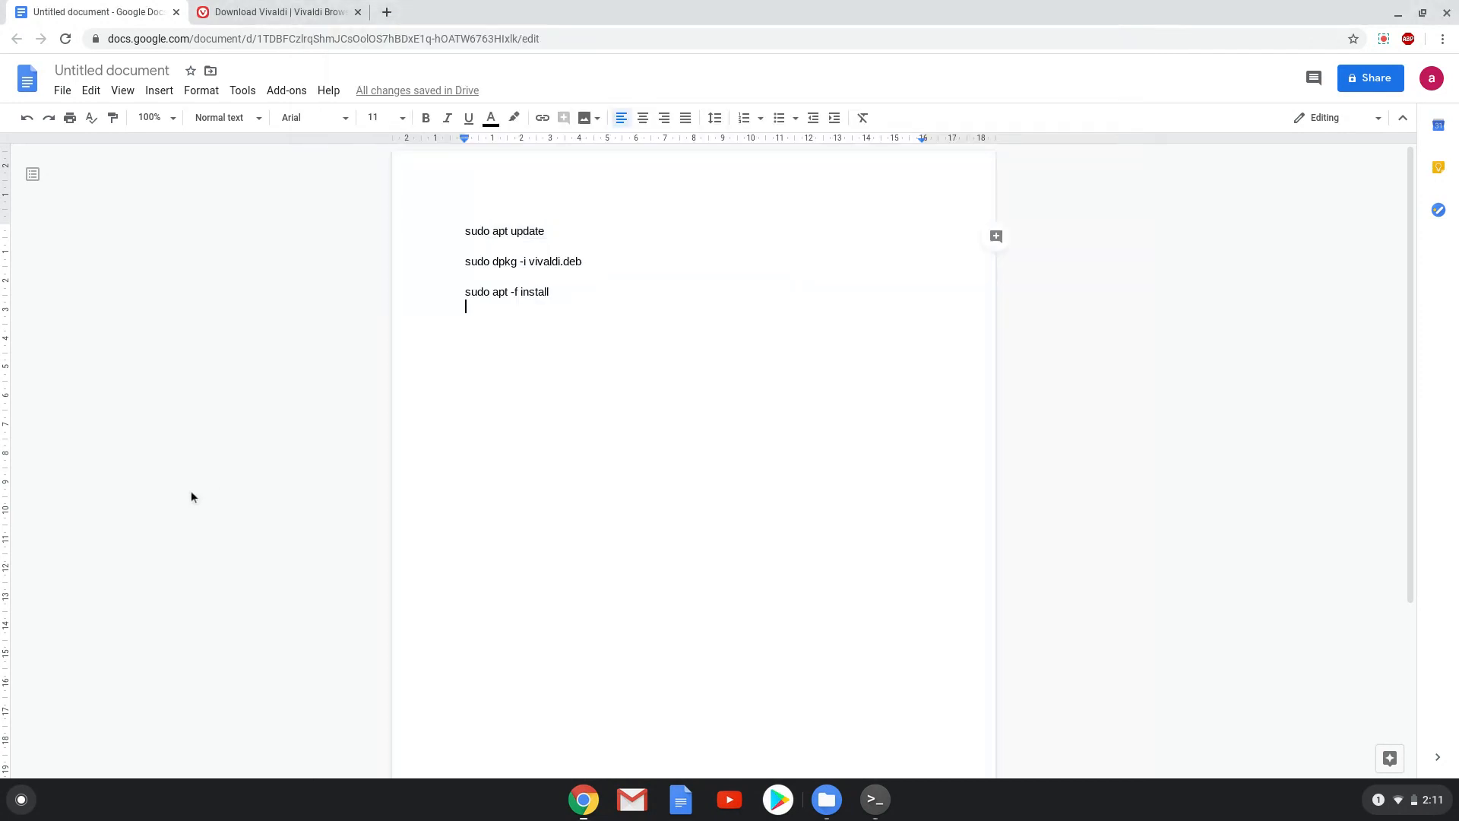
- Copy 'sudo dpkg -i vivaldi.deb' from the doc and run it in the terminal
{"action": "double_click", "coordinate": [503, 261]}
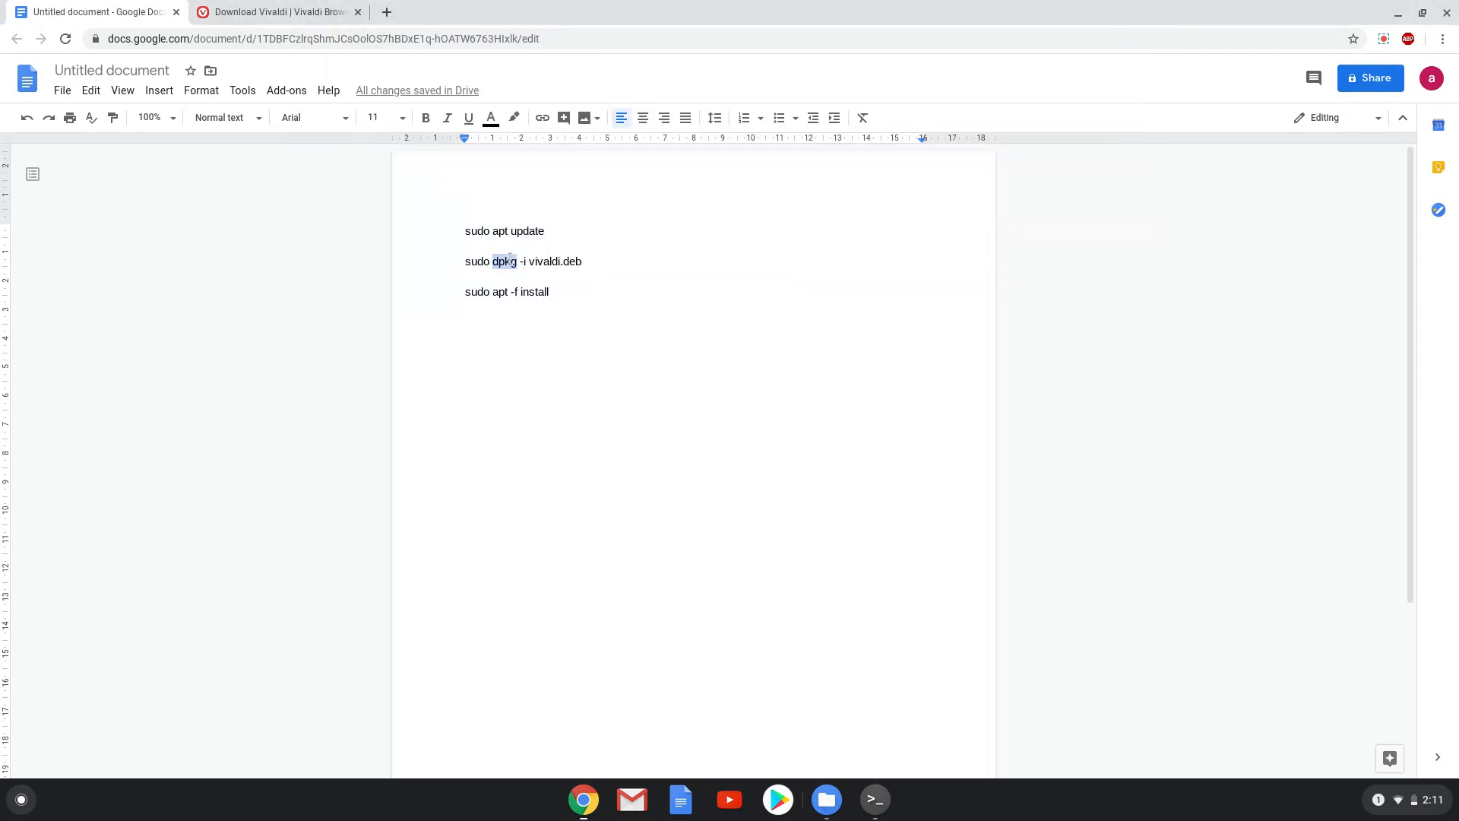
{"action": "right_click", "coordinate": [503, 261]}
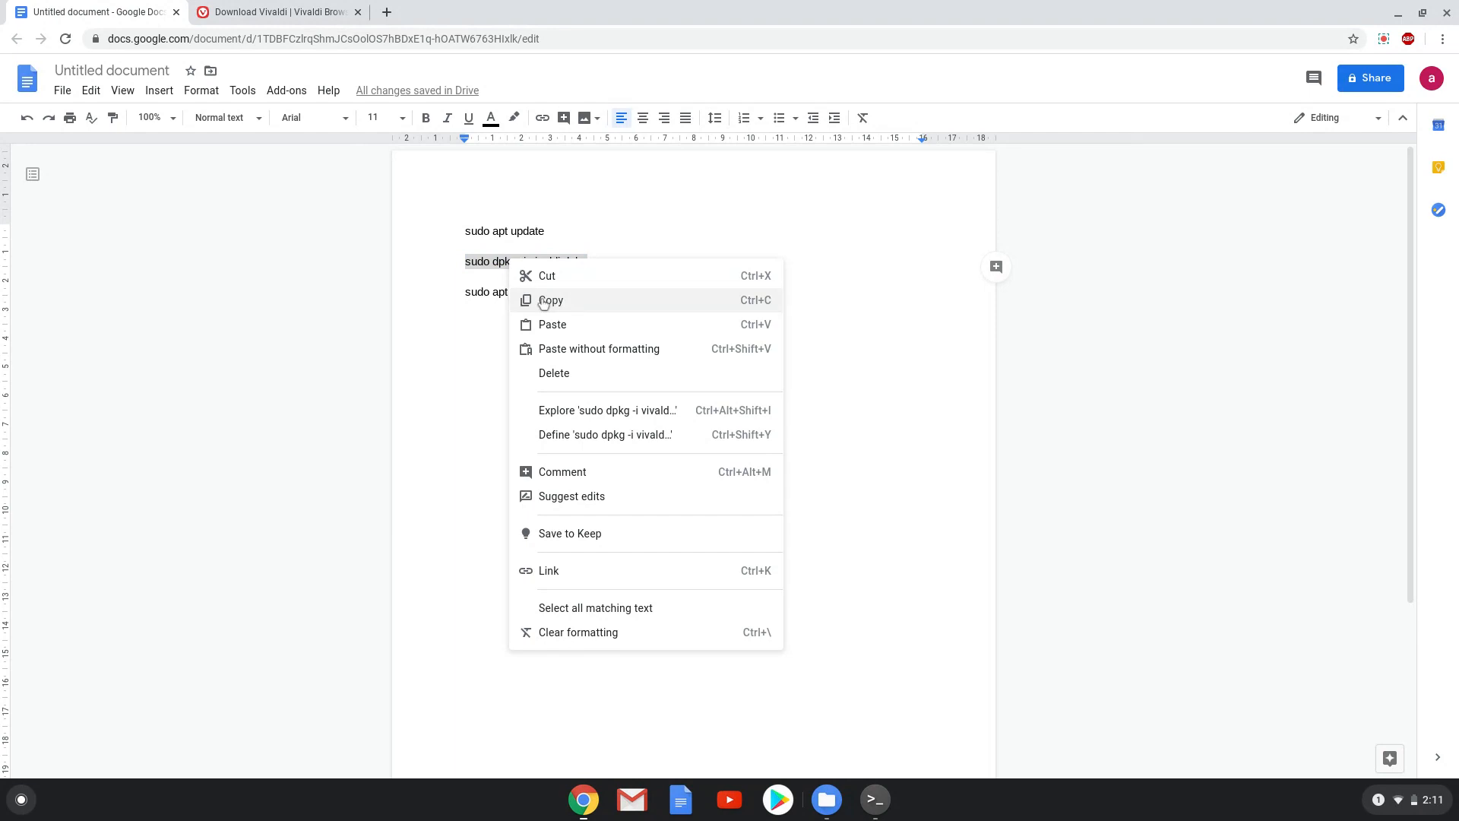
{"action": "left_click", "coordinate": [551, 299]}
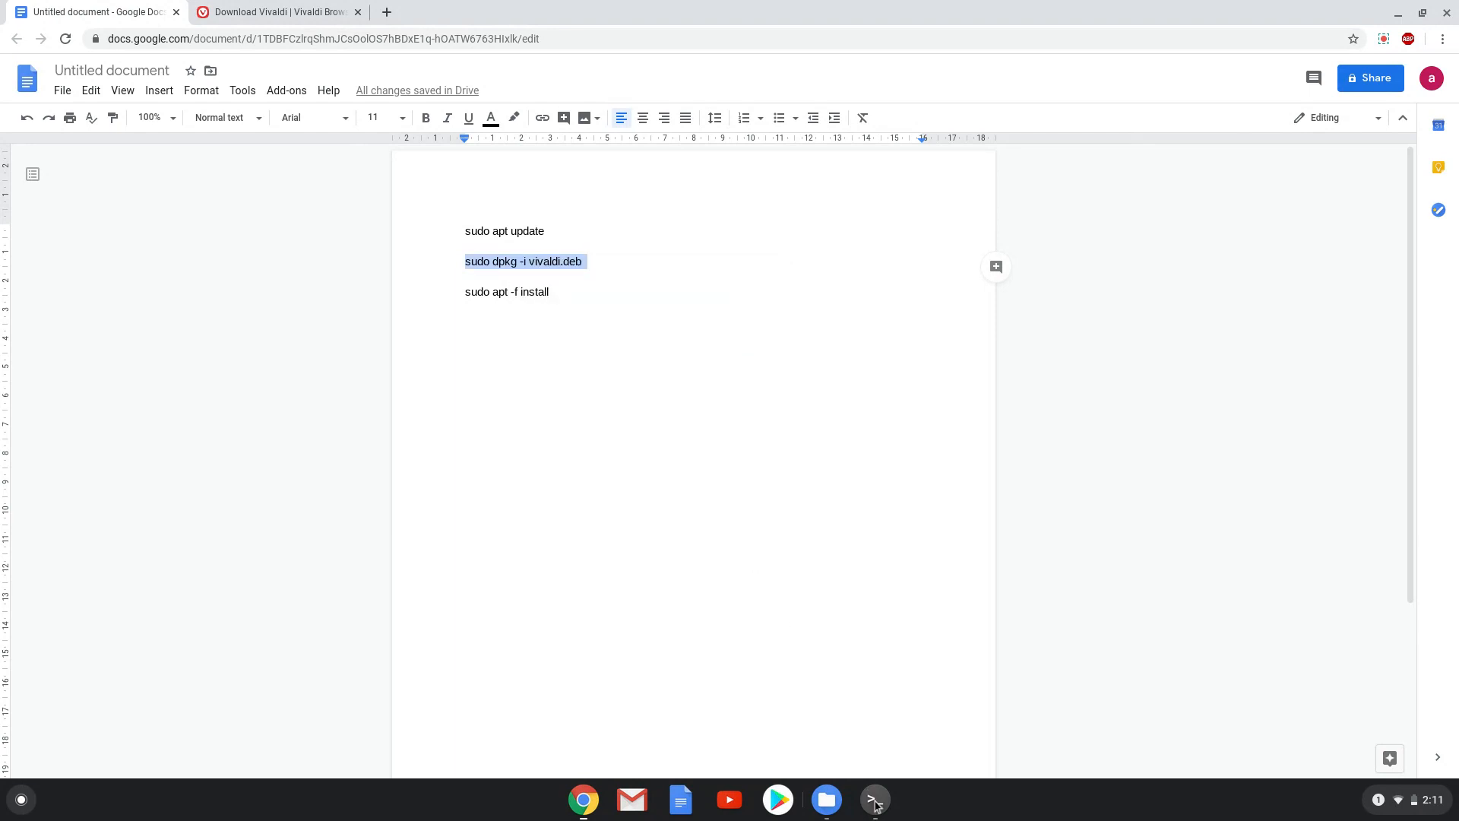
{"action": "left_click", "coordinate": [872, 798]}
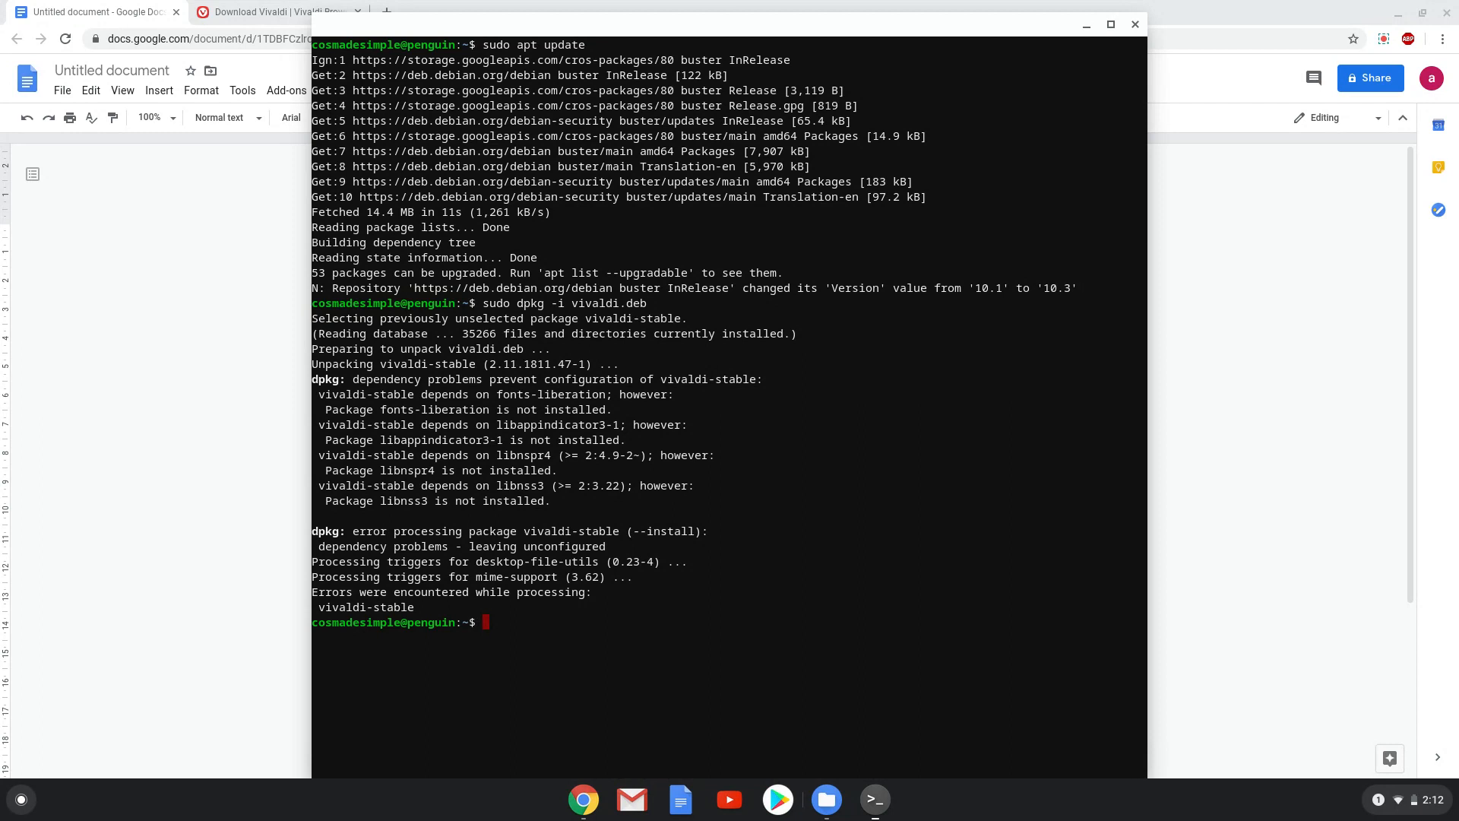
{"action": "mouse_move", "coordinate": [603, 366]}
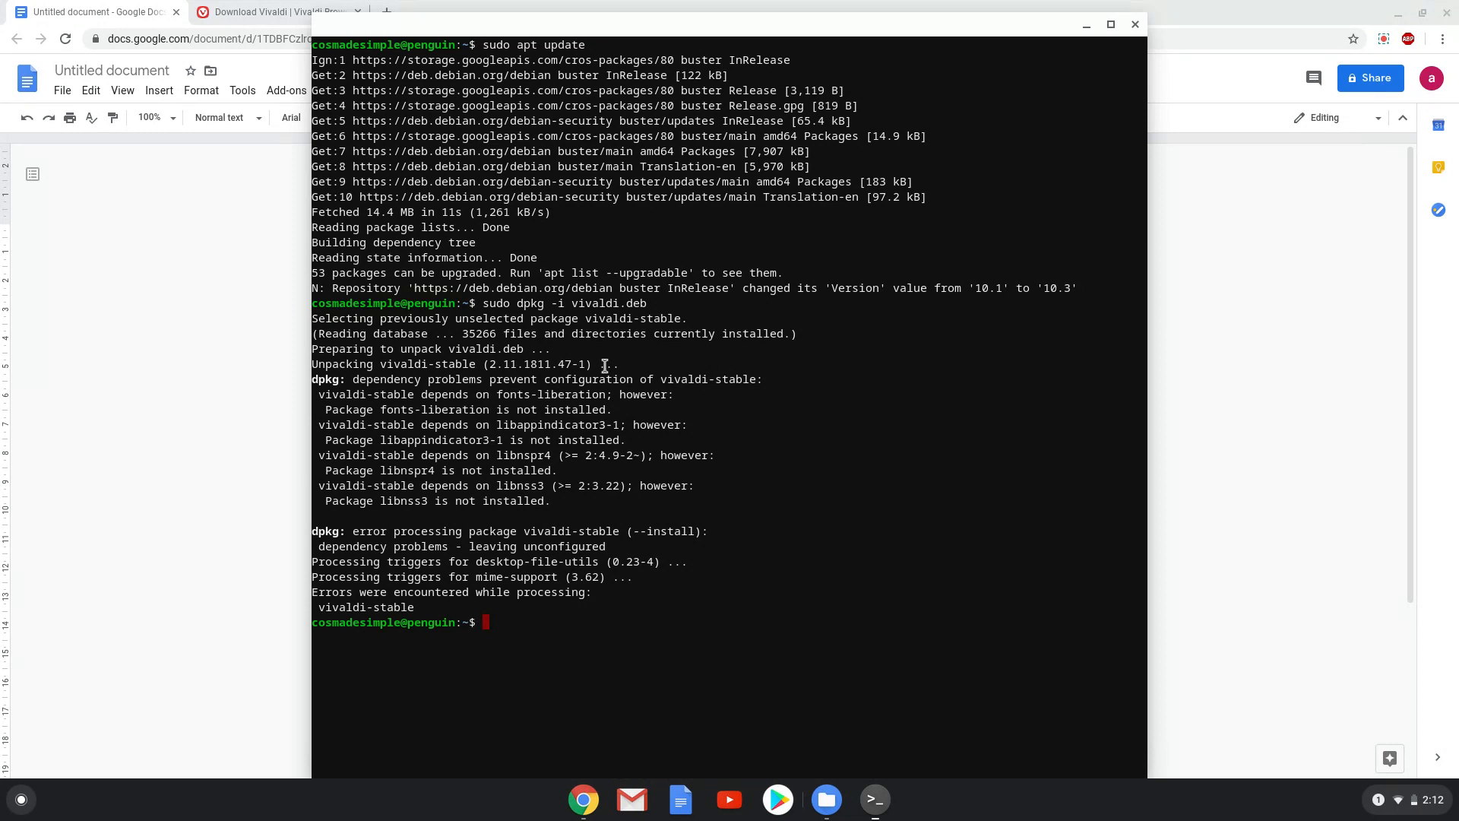
{"action": "left_click", "coordinate": [1134, 24]}
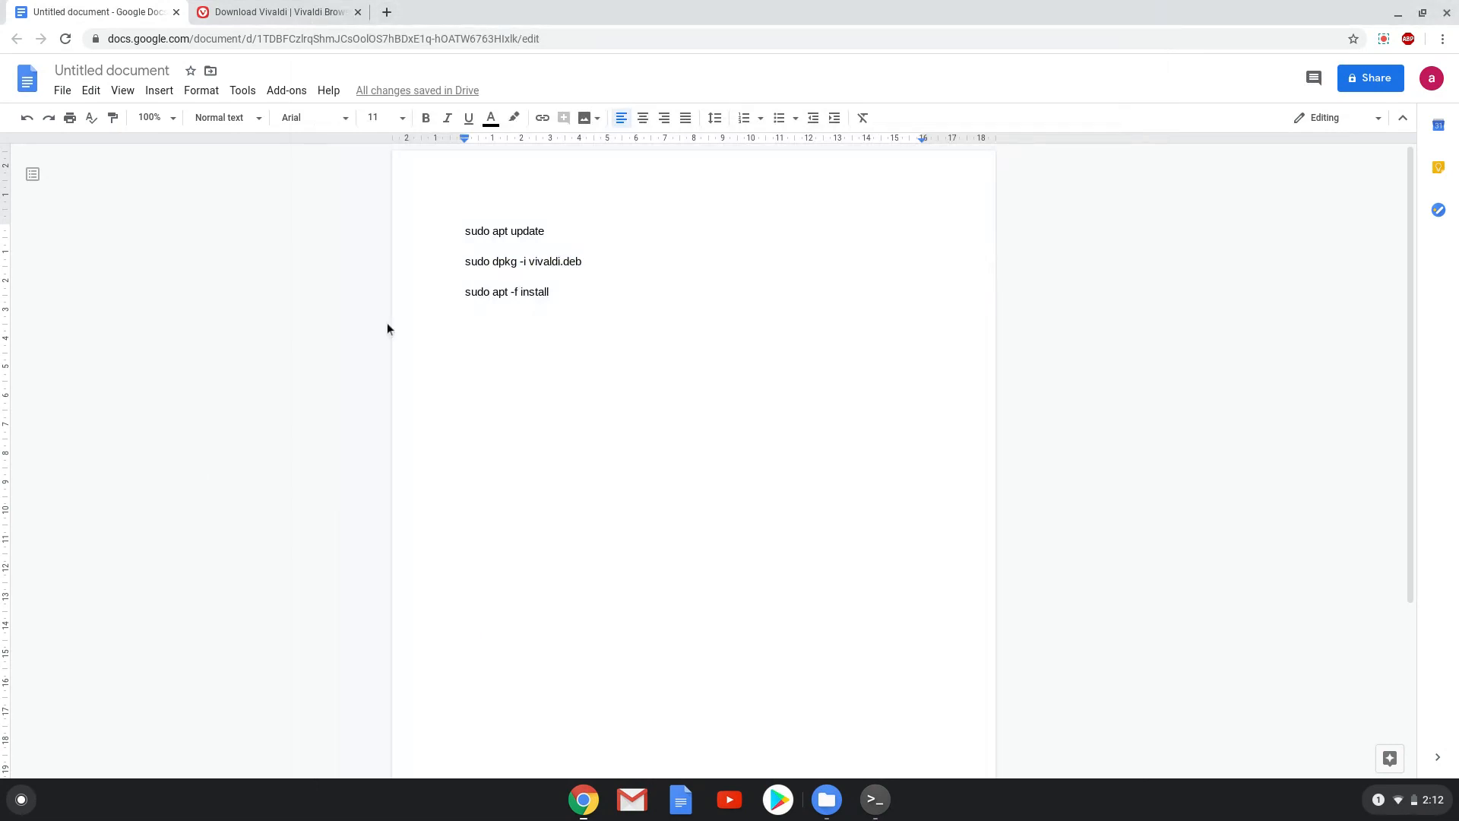
- Copy 'sudo apt -f install' from the doc and run it to fix missing dependencies
{"action": "double_click", "coordinate": [476, 292]}
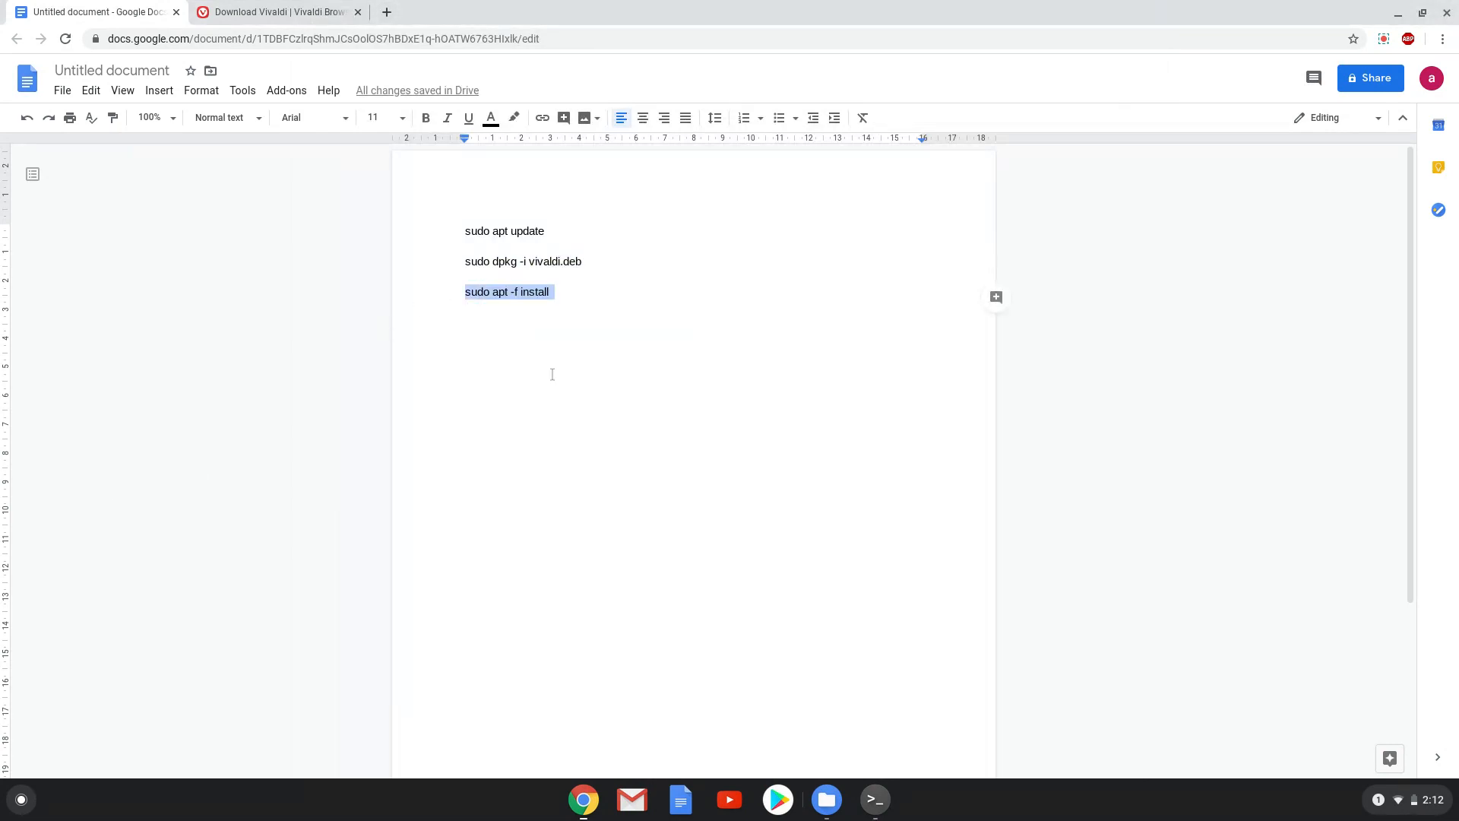
{"action": "mouse_move", "coordinate": [874, 797]}
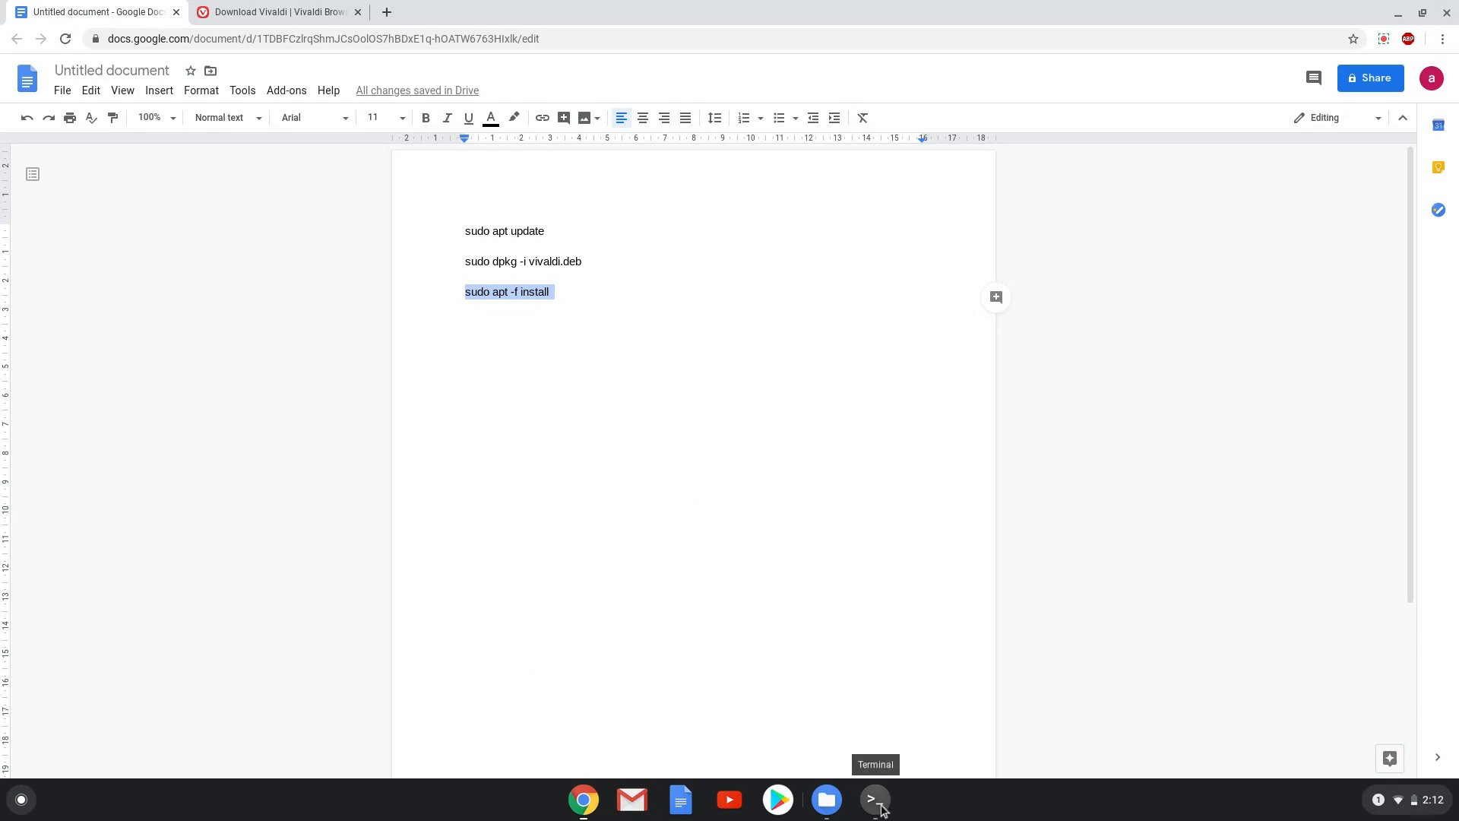
{"action": "left_click", "coordinate": [873, 798]}
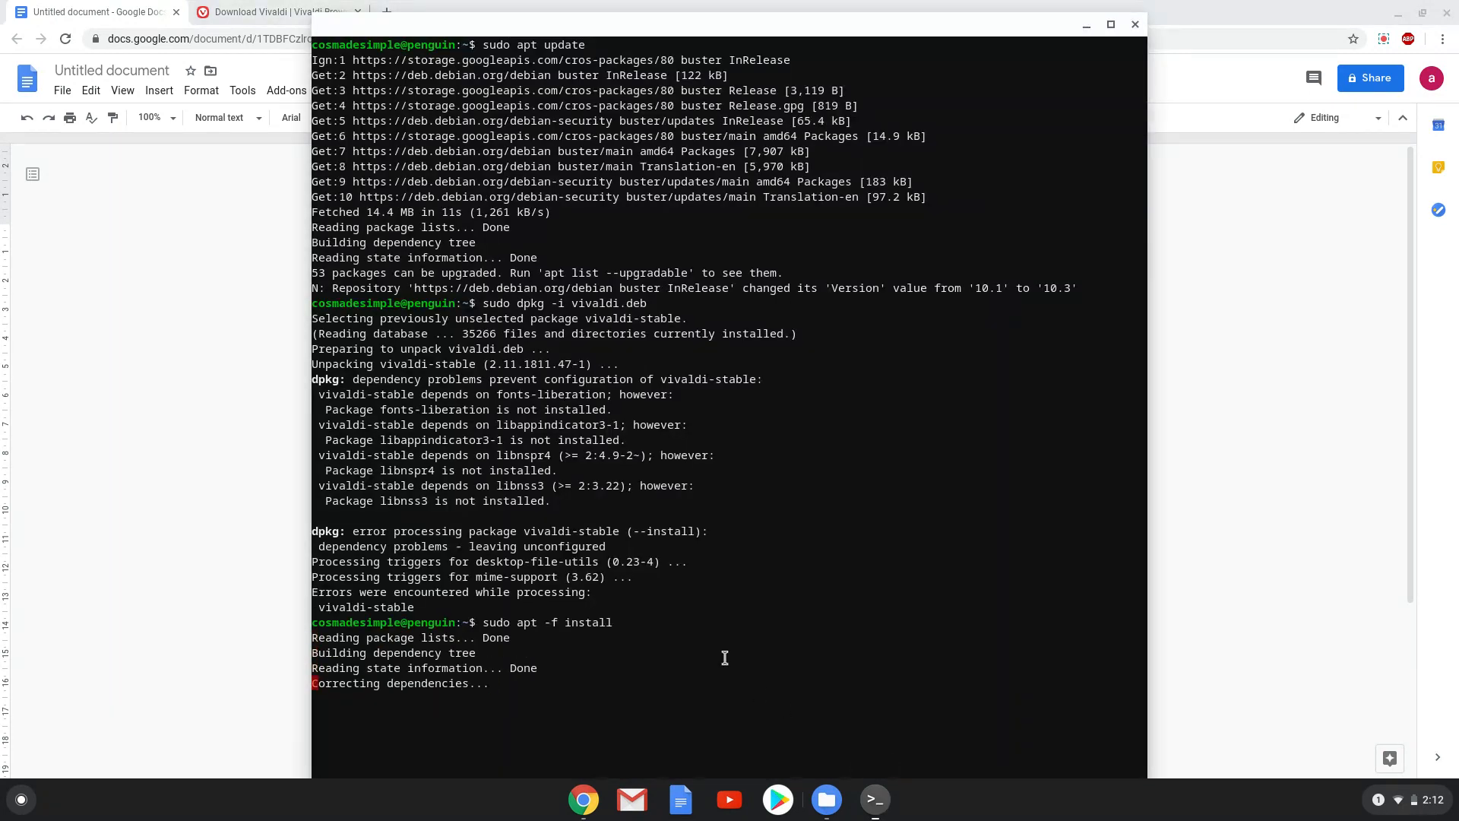